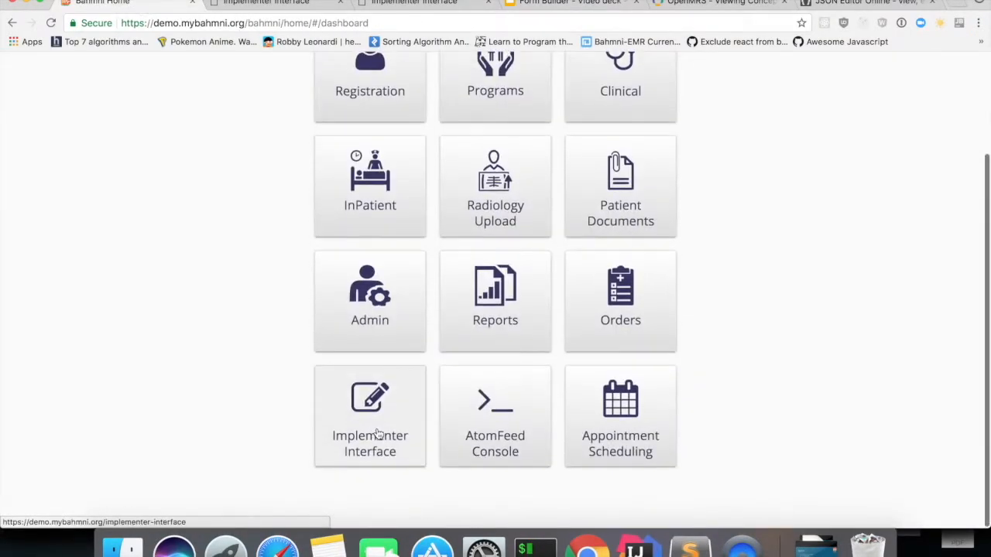
Launch the Implementer Interface and view the observation forms list, including Vitals Demo
{"action": "left_click", "coordinate": [369, 416]}
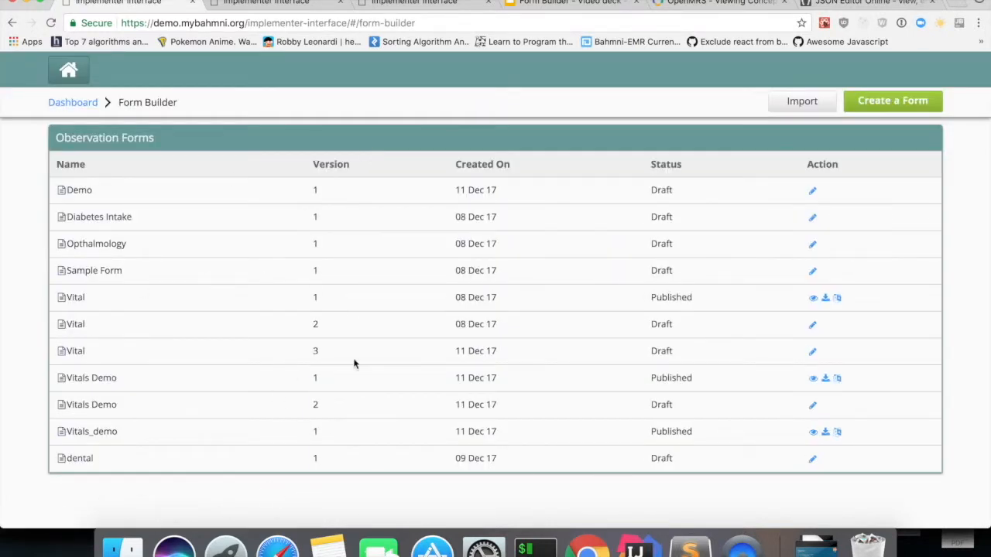
{"action": "mouse_move", "coordinate": [403, 456]}
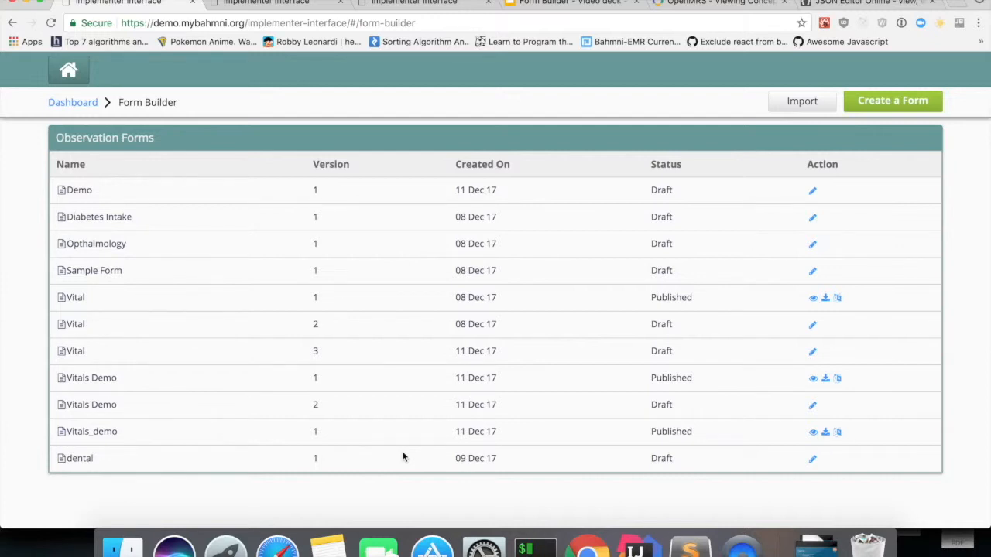
{"action": "mouse_move", "coordinate": [89, 378]}
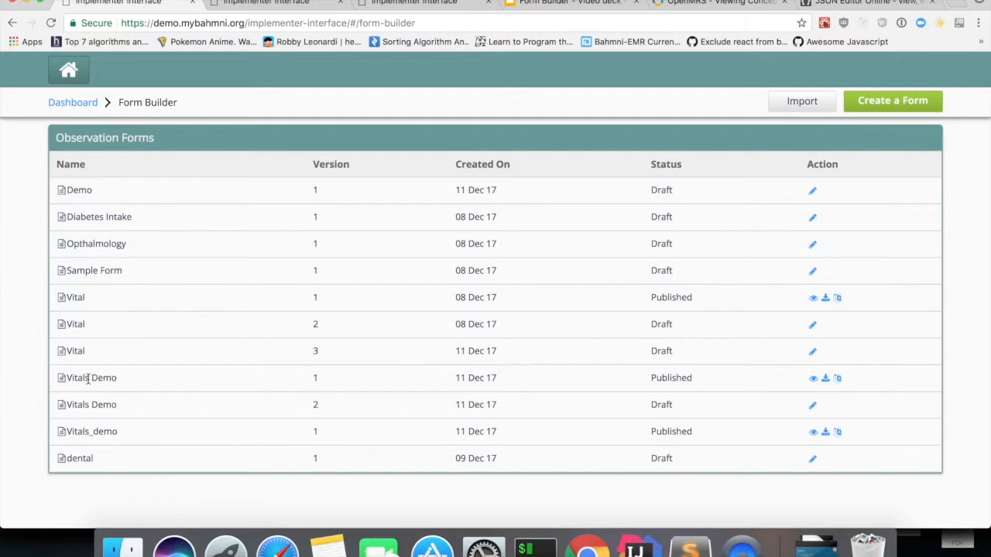
{"action": "double_click", "coordinate": [103, 378]}
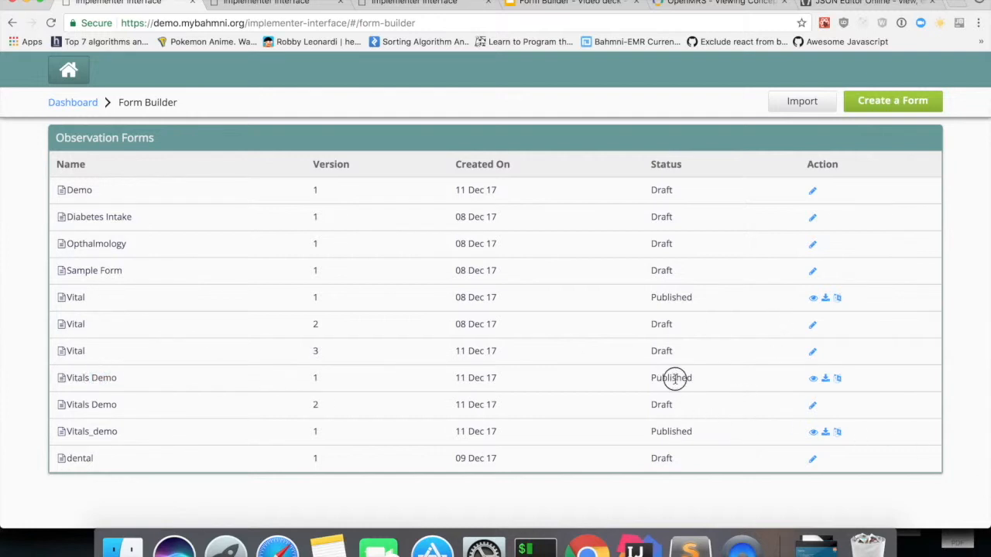
{"action": "mouse_move", "coordinate": [681, 379]}
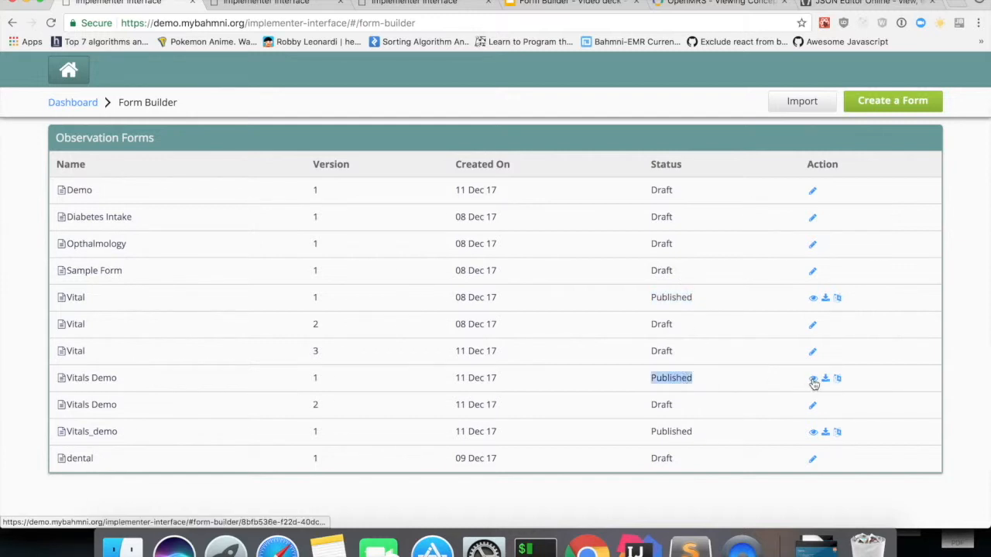
{"action": "mouse_move", "coordinate": [813, 379]}
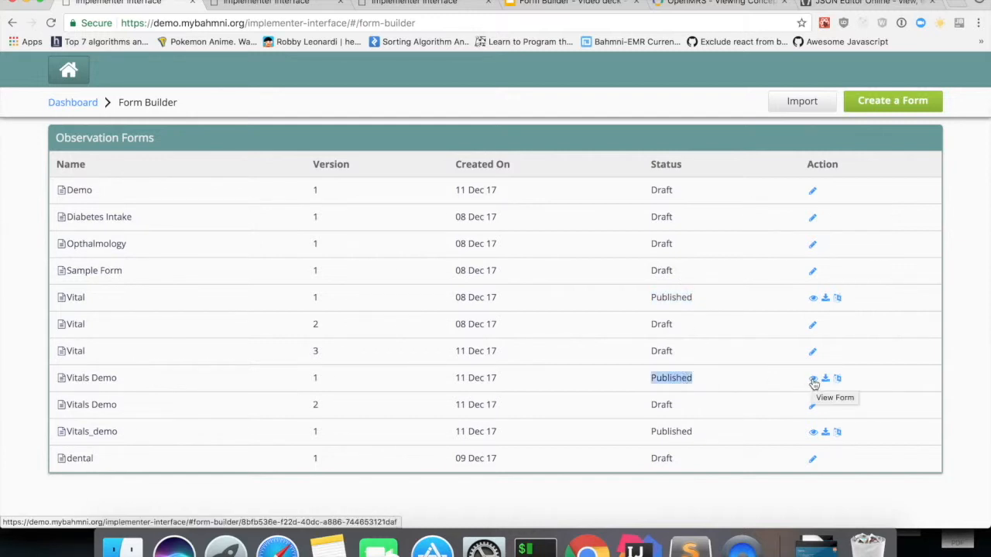
{"action": "mouse_move", "coordinate": [825, 378]}
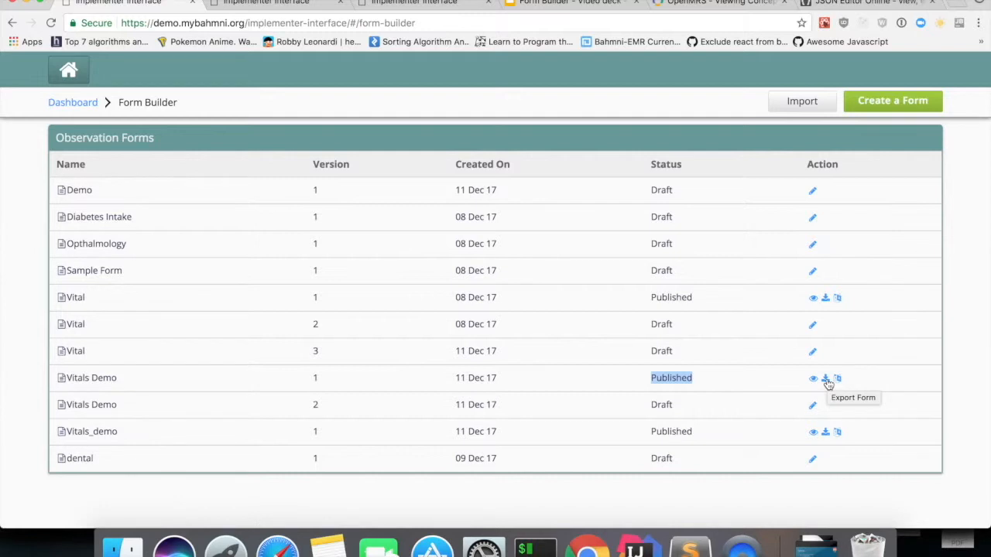
{"action": "mouse_move", "coordinate": [837, 380]}
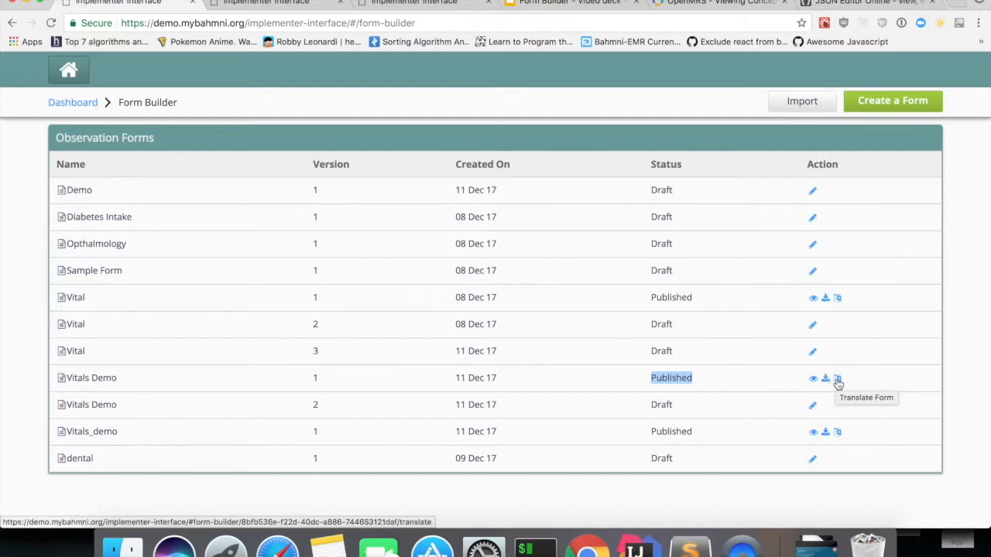
Open translations for Vitals Demo version 1, then view the form's design fields
{"action": "left_click", "coordinate": [837, 378]}
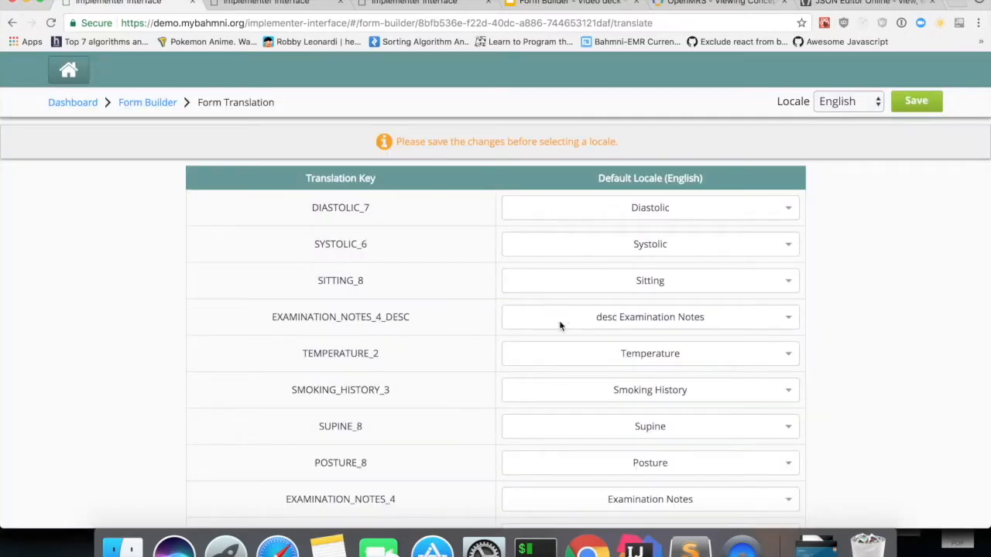
{"action": "mouse_move", "coordinate": [316, 288]}
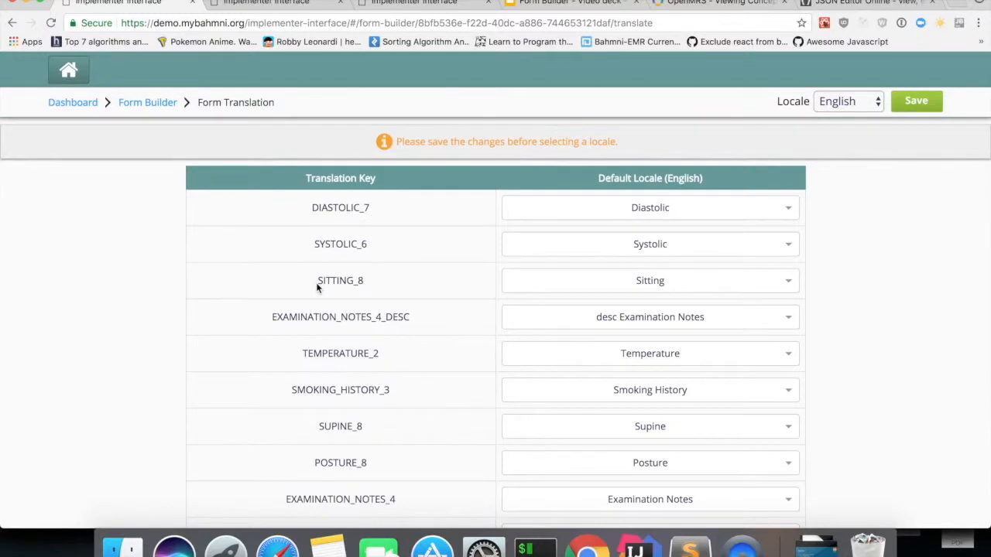
{"action": "mouse_move", "coordinate": [351, 207]}
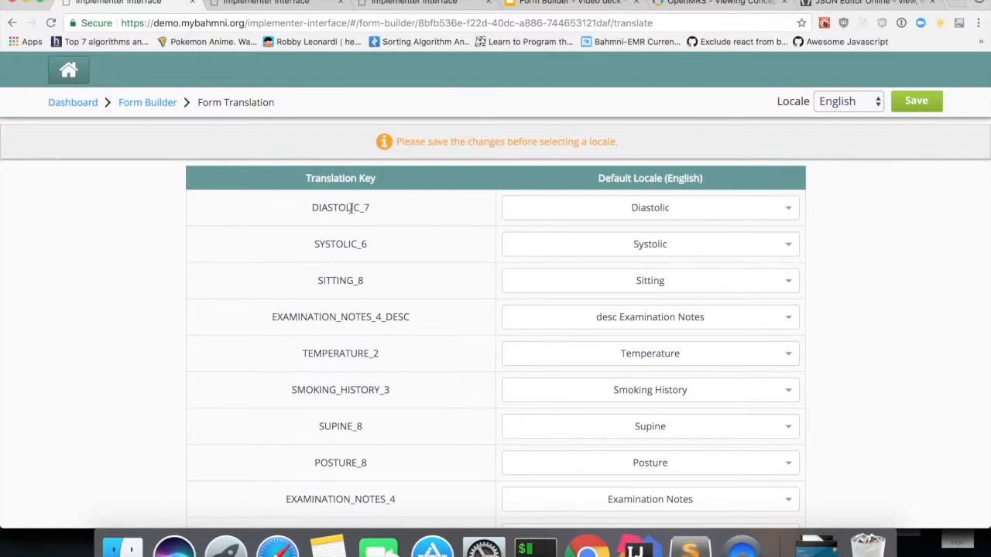
{"action": "double_click", "coordinate": [340, 208]}
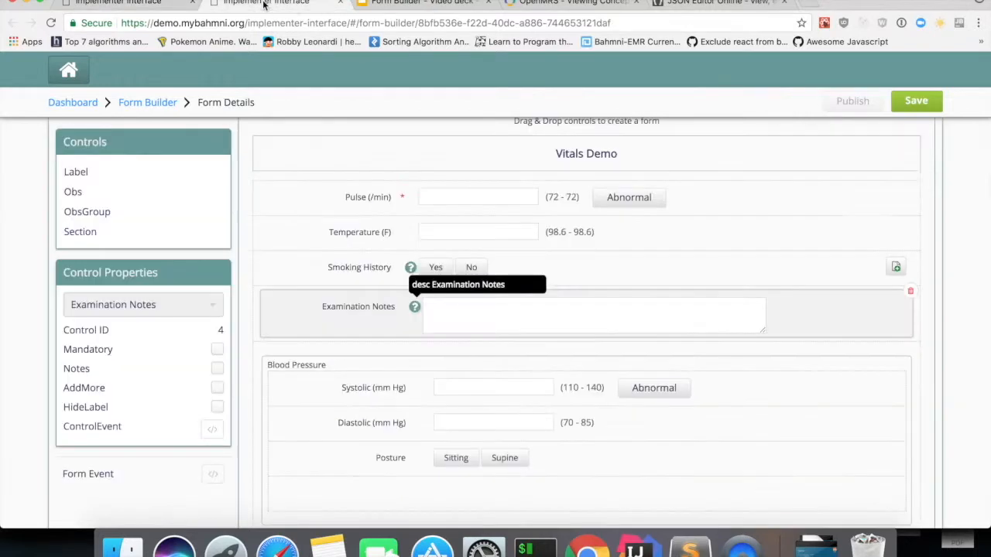
Select the Pulse field to see it is mandatory with abnormal flagging enabled
{"action": "left_click", "coordinate": [371, 197]}
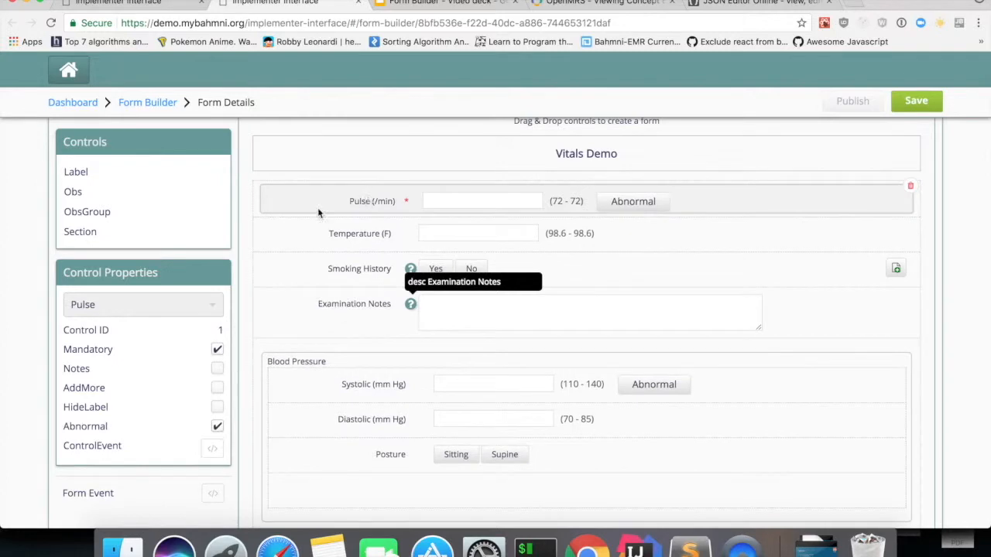
{"action": "mouse_move", "coordinate": [347, 213]}
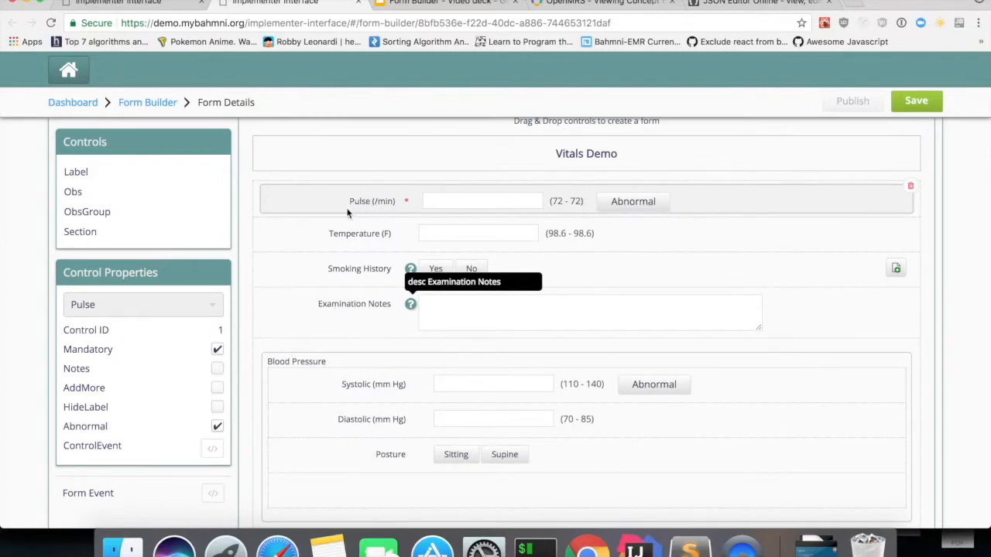
{"action": "mouse_move", "coordinate": [350, 206]}
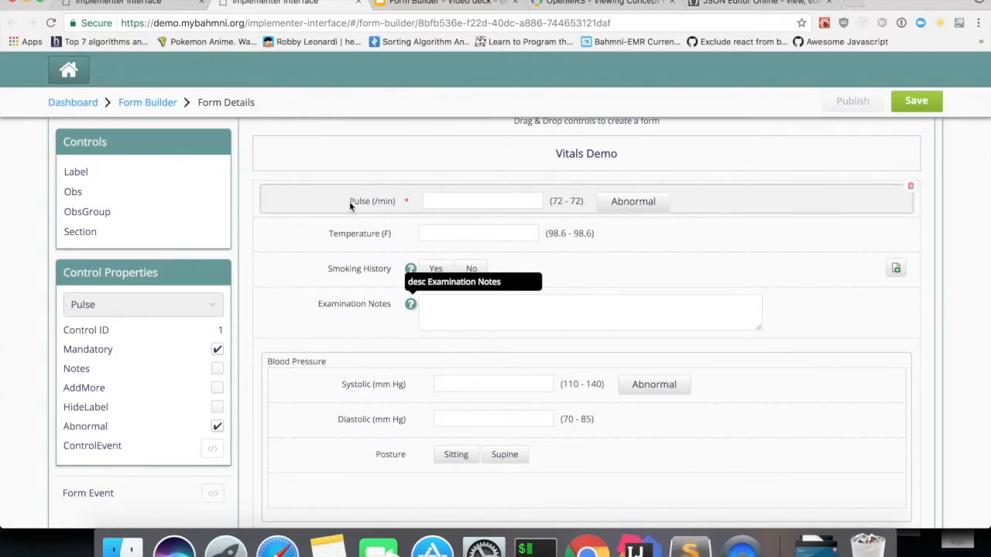
{"action": "mouse_move", "coordinate": [376, 213]}
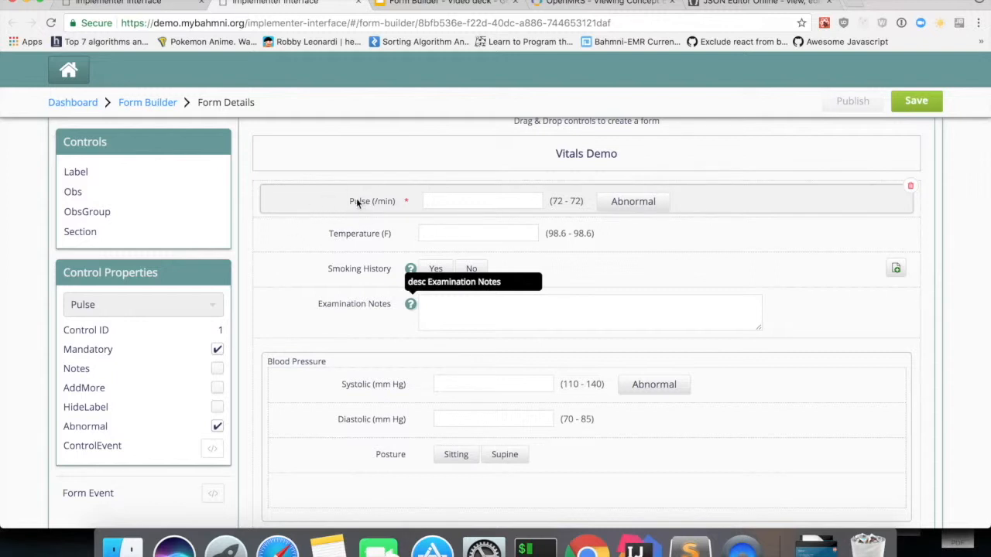
{"action": "mouse_move", "coordinate": [96, 313]}
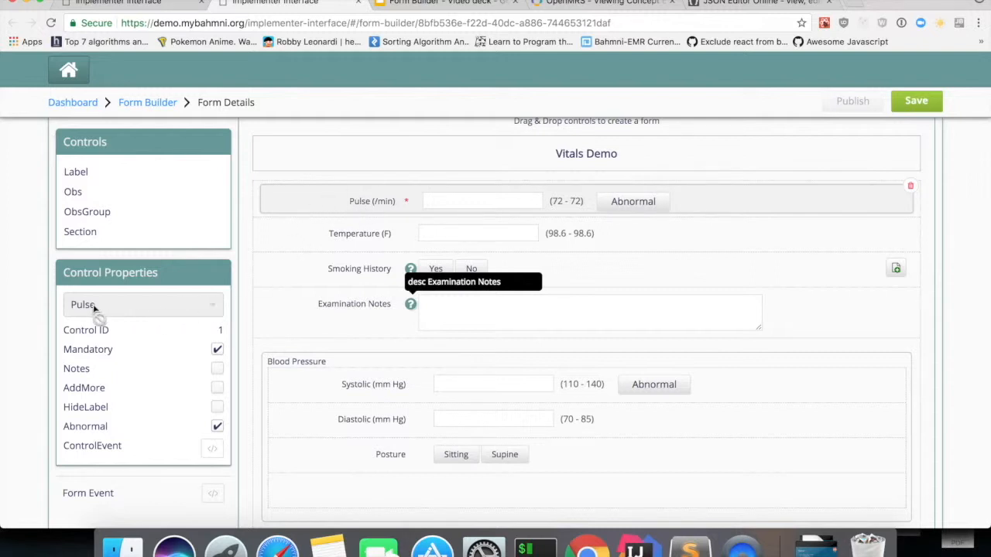
{"action": "mouse_move", "coordinate": [244, 349]}
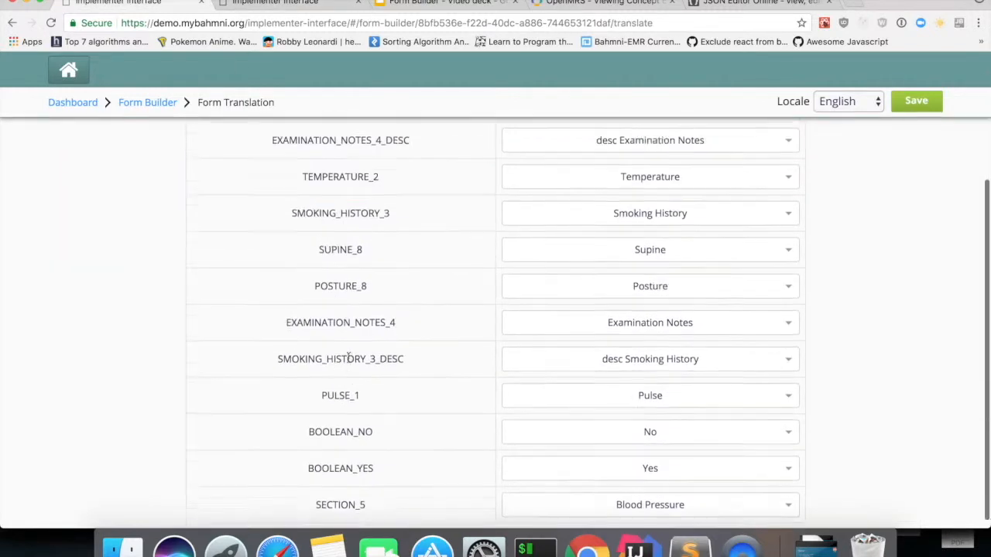
Inspect the PULSE_1 key's Default Locale name options, which offer only Pulse
{"action": "double_click", "coordinate": [340, 387]}
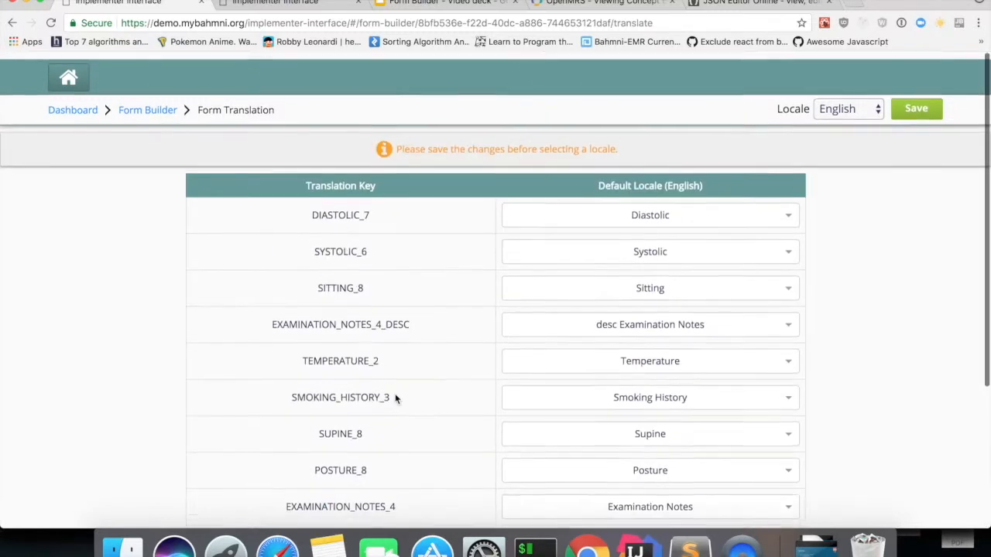
{"action": "scroll", "scroll_direction": "down", "scroll_amount": 3}
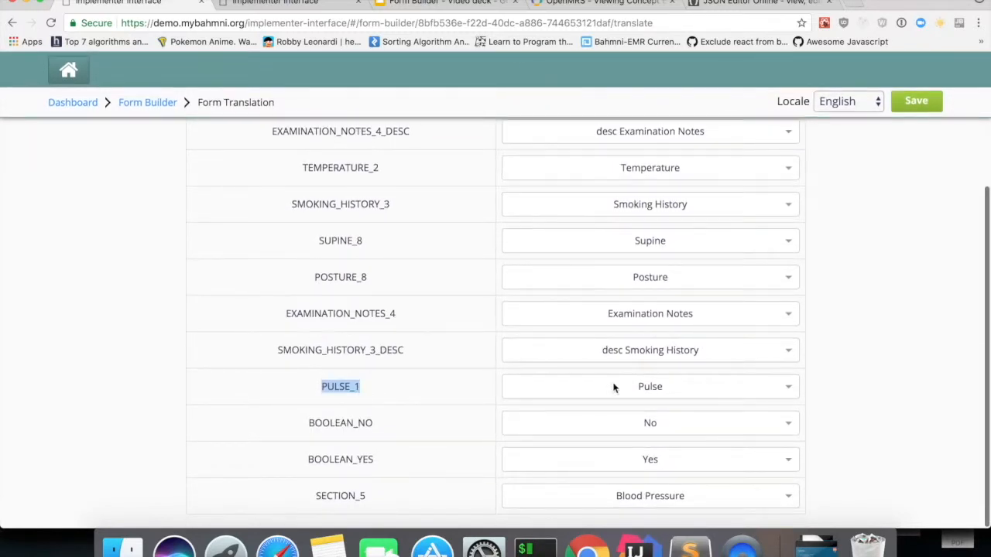
{"action": "left_click", "coordinate": [650, 386]}
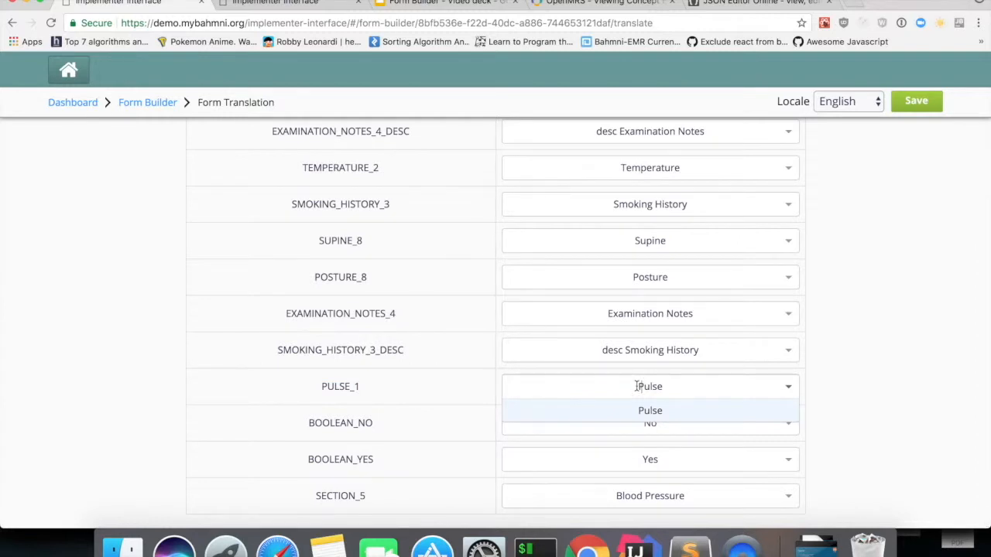
{"action": "left_click", "coordinate": [604, 3]}
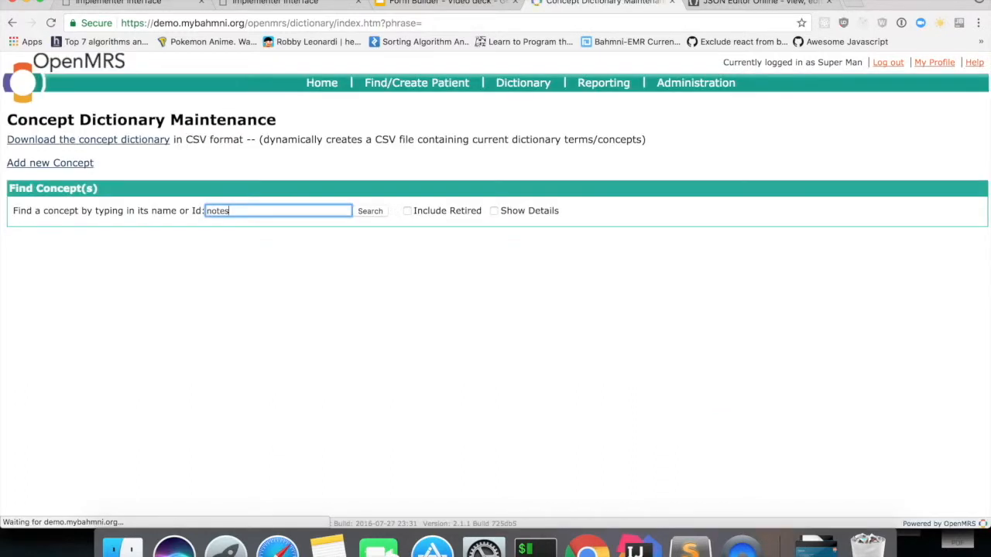
Search OpenMRS concepts for Pulse and inspect the Pulse concept's English name
{"action": "type", "text": "Puk"}
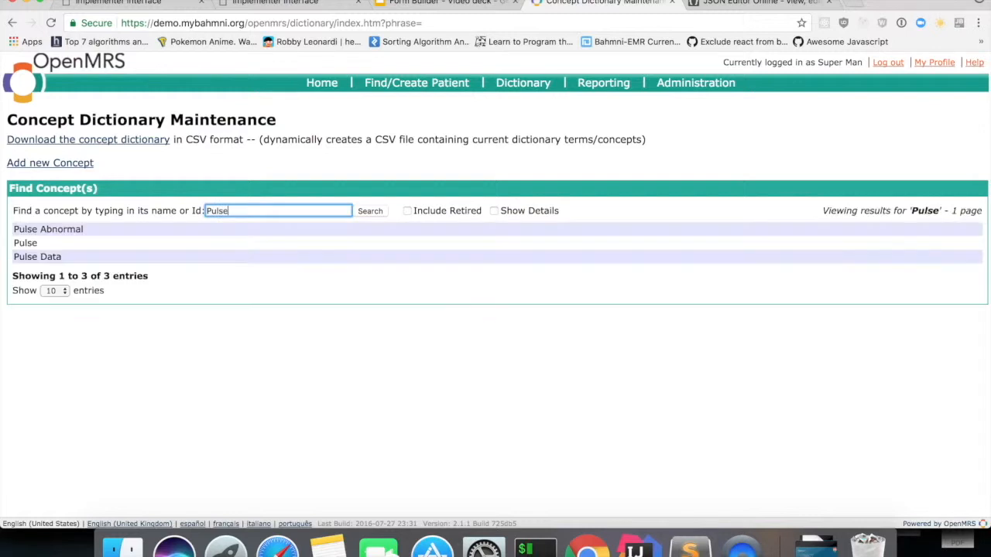
{"action": "left_click", "coordinate": [24, 242]}
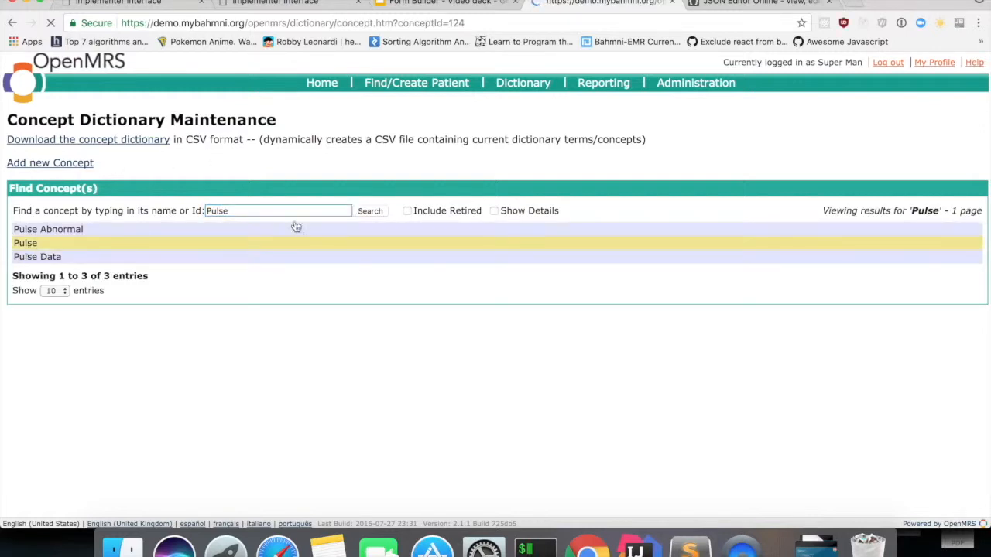
{"action": "left_click", "coordinate": [26, 243]}
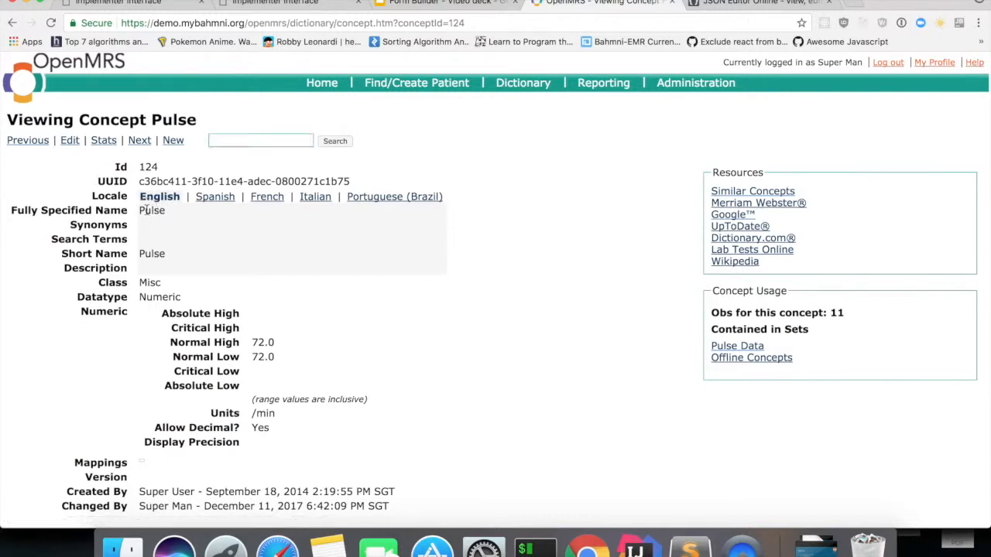
{"action": "double_click", "coordinate": [151, 253]}
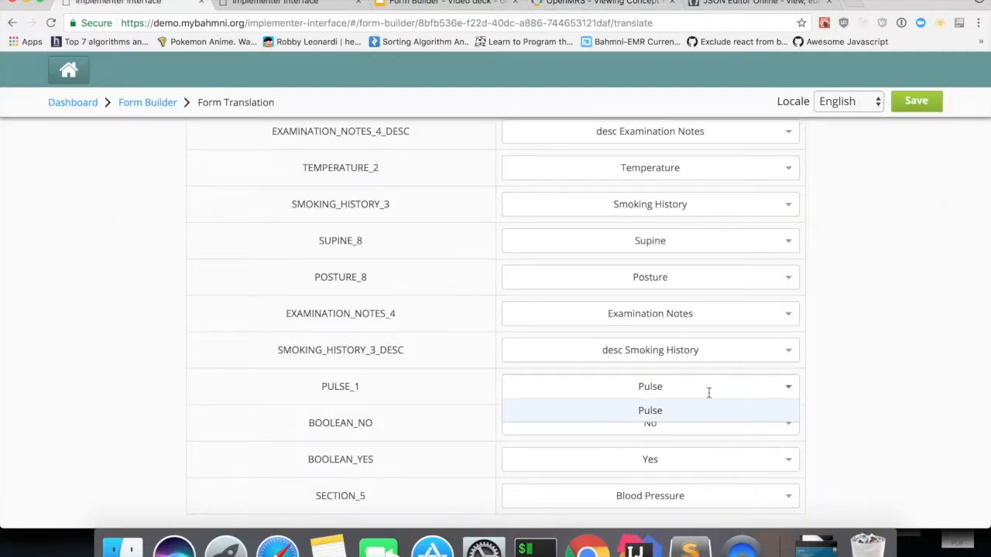
{"action": "mouse_move", "coordinate": [691, 381]}
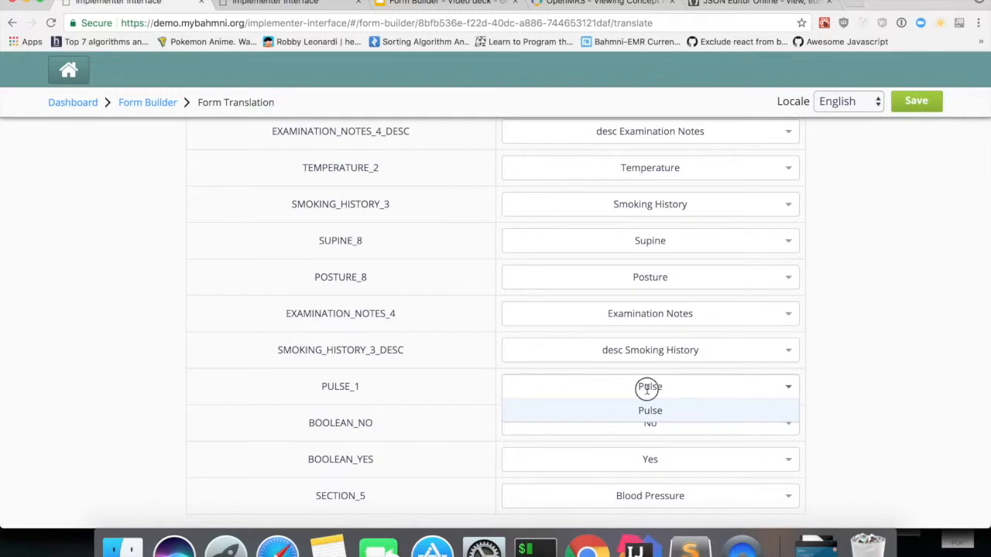
{"action": "mouse_move", "coordinate": [836, 145]}
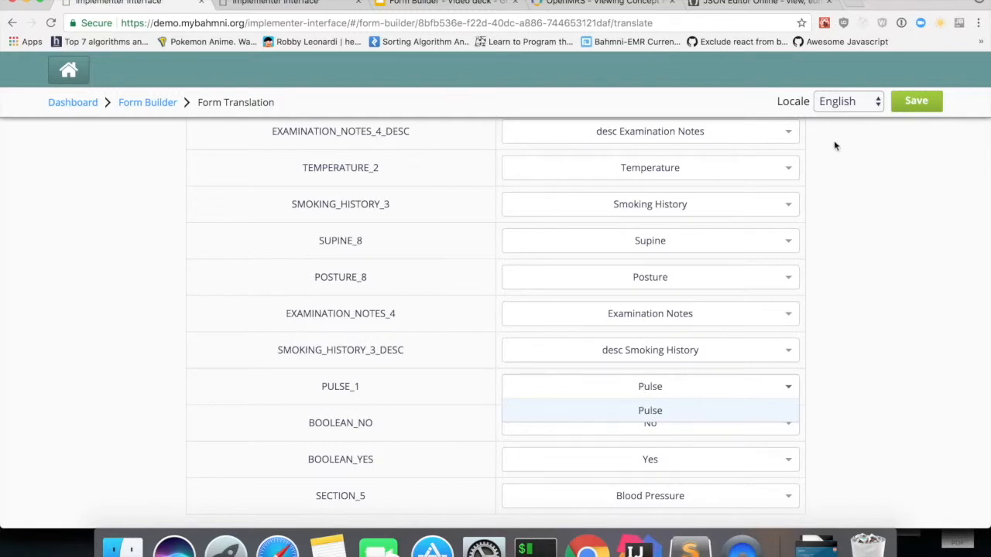
{"action": "type", "text": "s"}
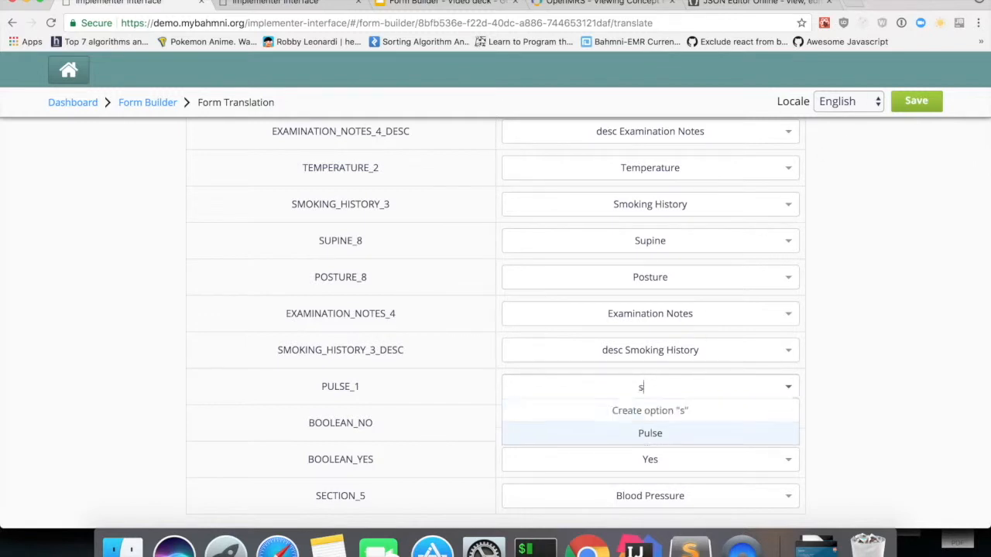
{"action": "type", "text": "Pu"}
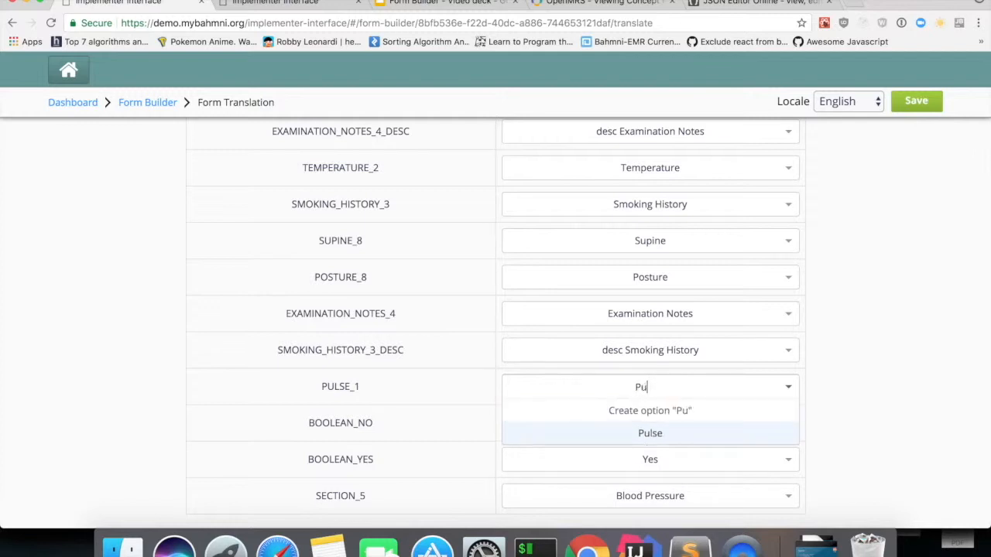
{"action": "type", "text": "l"}
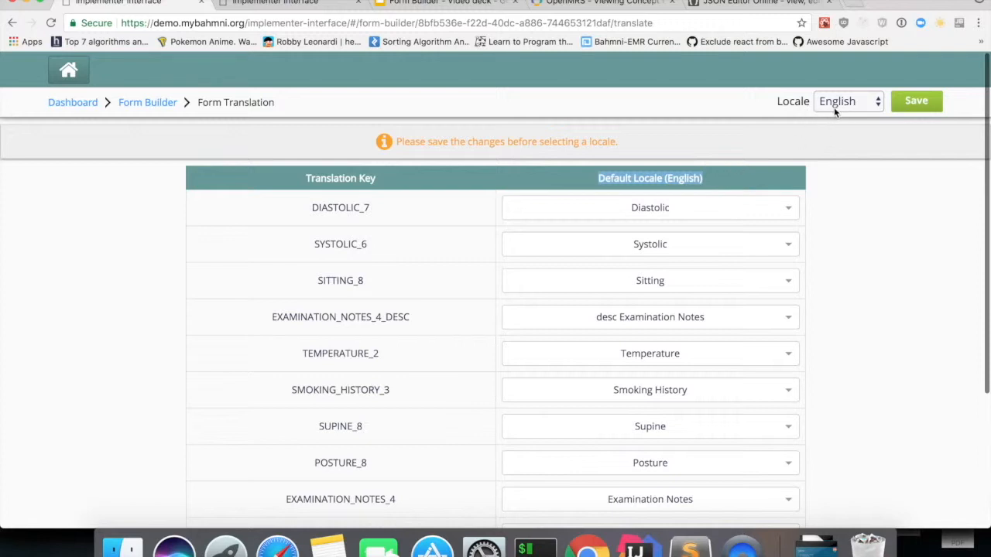
{"action": "mouse_move", "coordinate": [836, 109]}
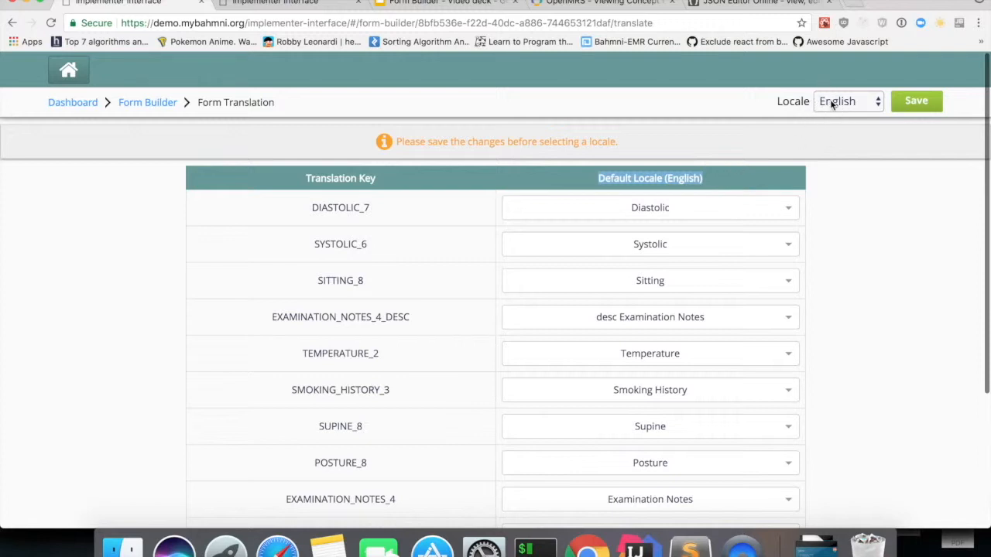
Switch the translation locale to Français and inspect the DIASTOLIC_7 and SYSTOLIC_6 French labels
{"action": "left_click", "coordinate": [848, 100]}
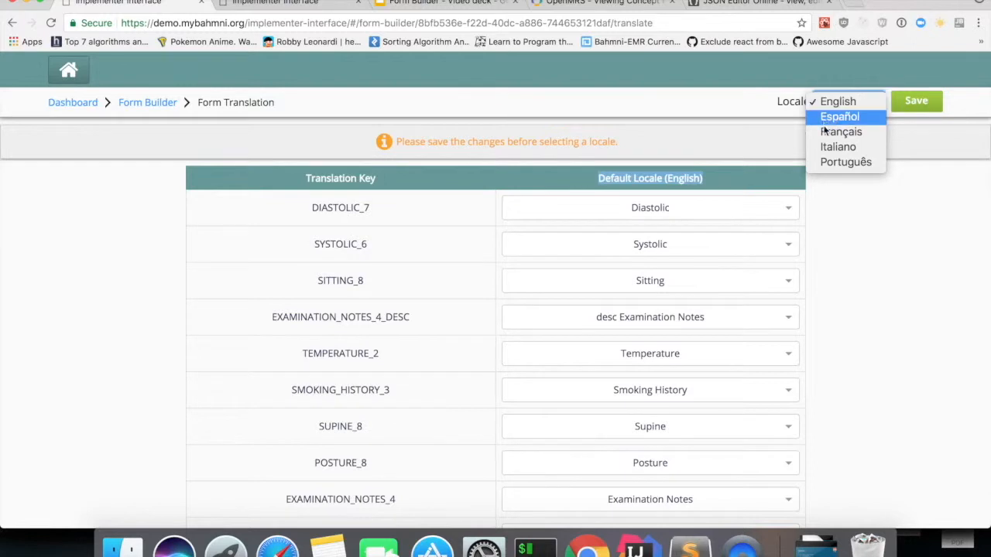
{"action": "mouse_move", "coordinate": [841, 131]}
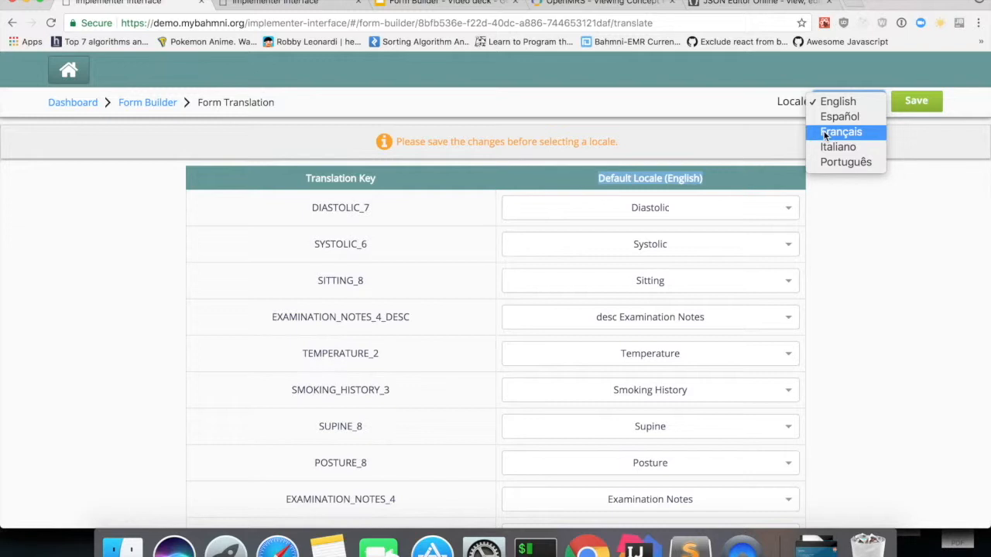
{"action": "left_click", "coordinate": [840, 132]}
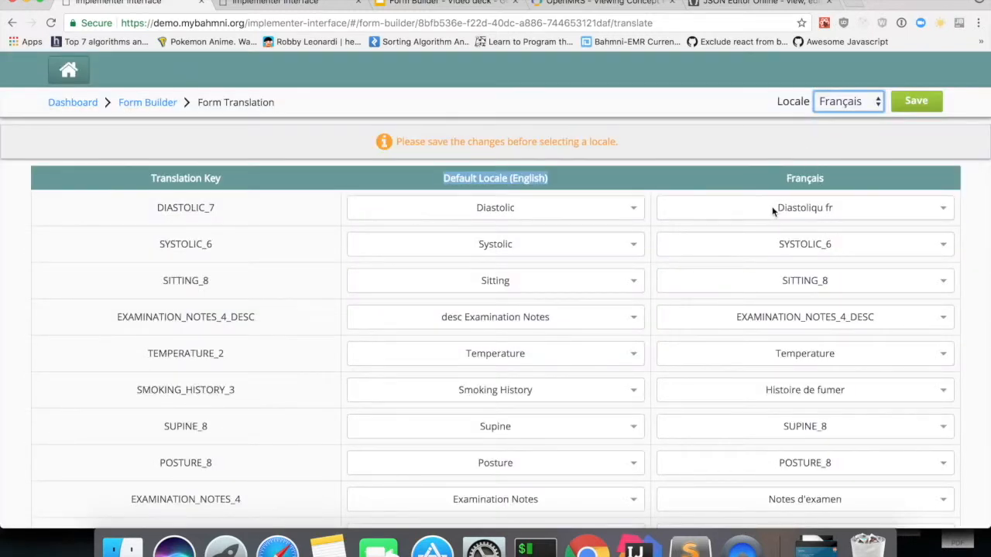
{"action": "left_click", "coordinate": [804, 207]}
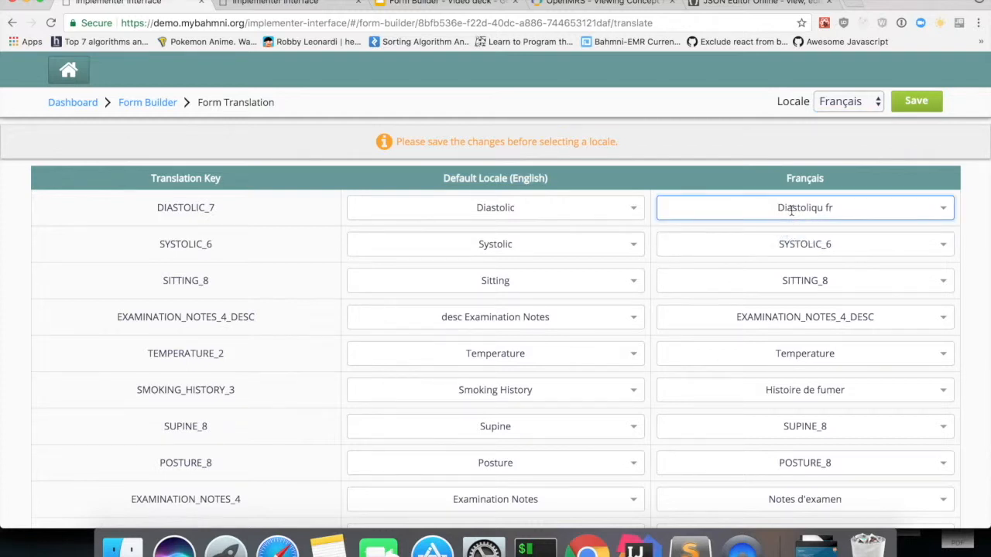
{"action": "mouse_move", "coordinate": [788, 256]}
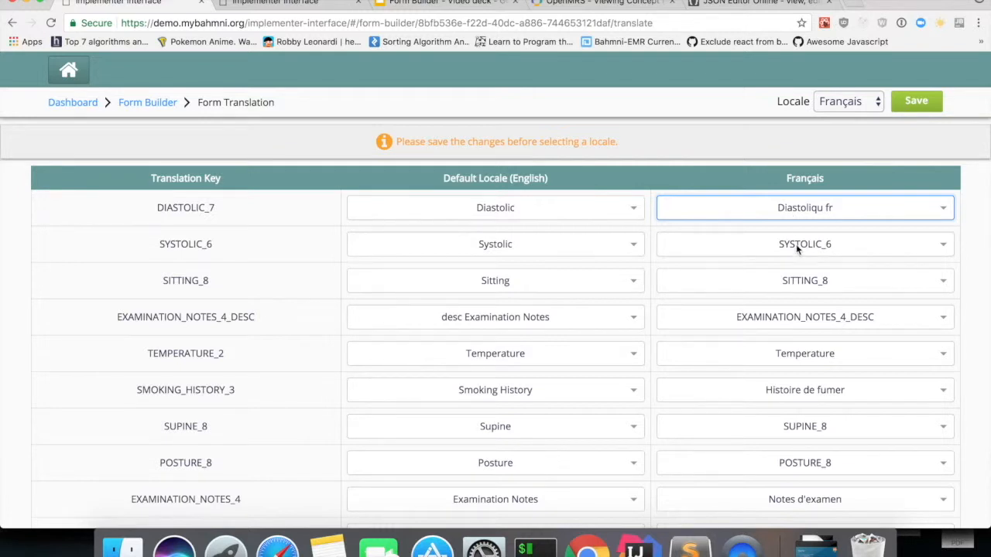
{"action": "left_click", "coordinate": [805, 244]}
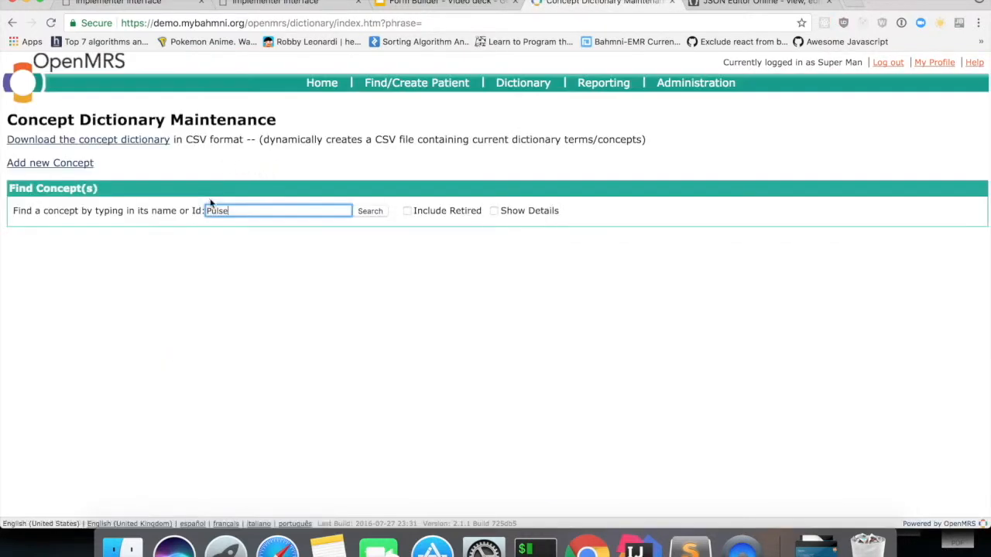
Search OpenMRS concepts for Systolic and open the Systolic concept
{"action": "type", "text": "Systolic"}
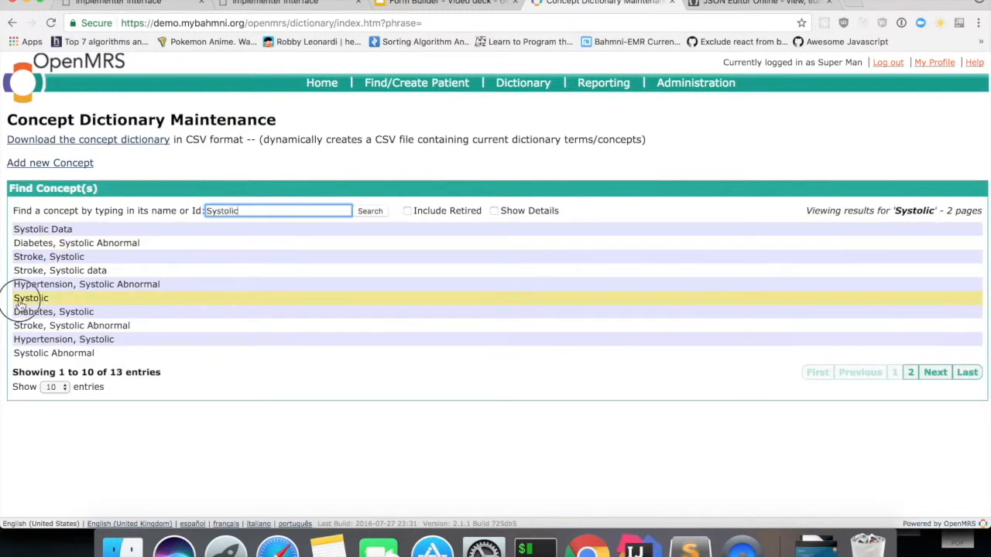
{"action": "left_click", "coordinate": [31, 299]}
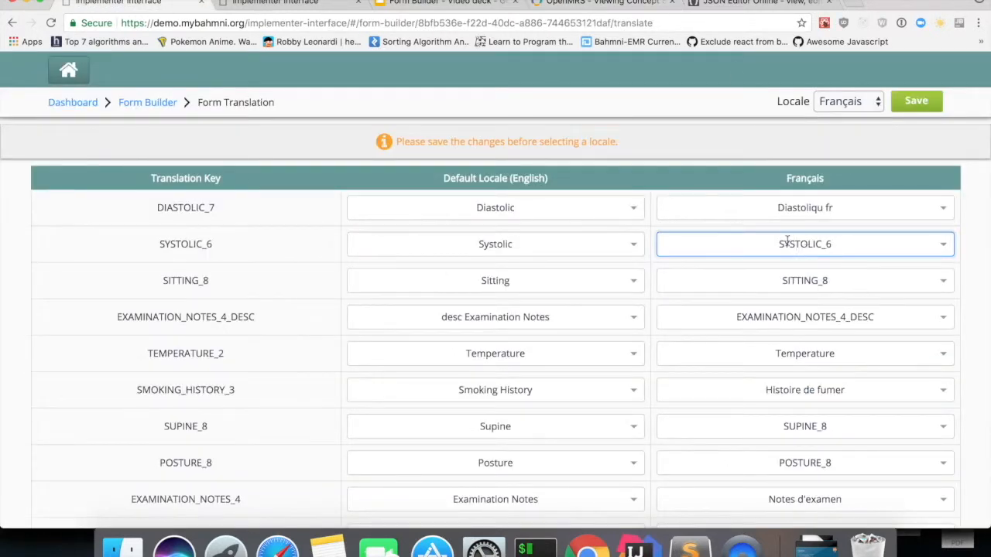
Focus the still-untranslated SYSTOLIC_6 French label field
{"action": "left_click", "coordinate": [804, 244]}
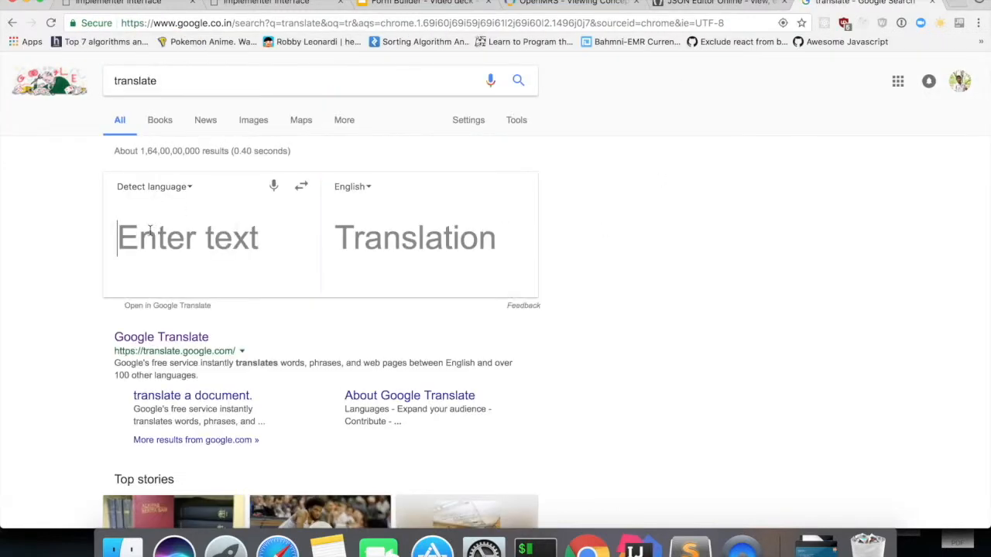
Translate 'Systolic' to French in Google's translator and copy 'Systolique'
{"action": "type", "text": "Systolic"}
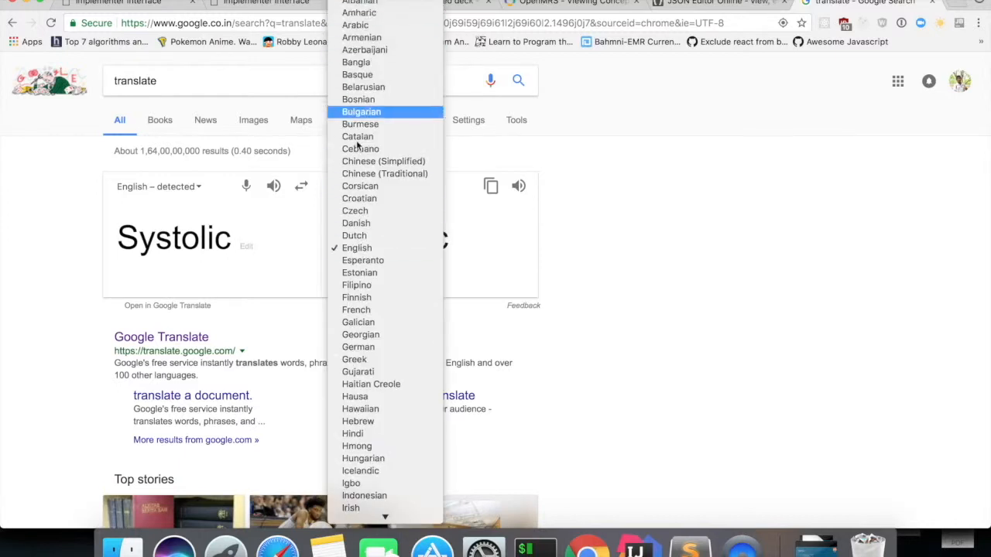
{"action": "left_click", "coordinate": [356, 309]}
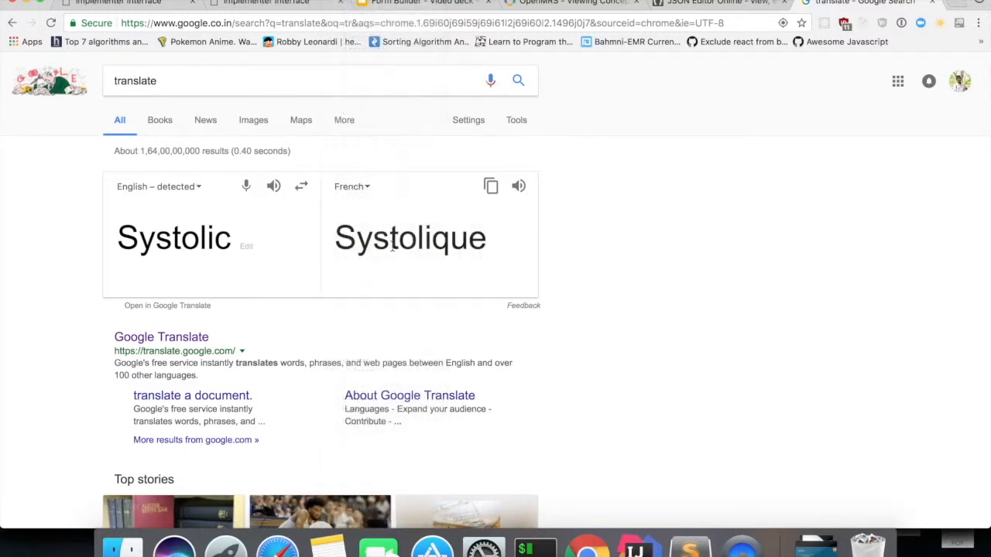
{"action": "double_click", "coordinate": [411, 238]}
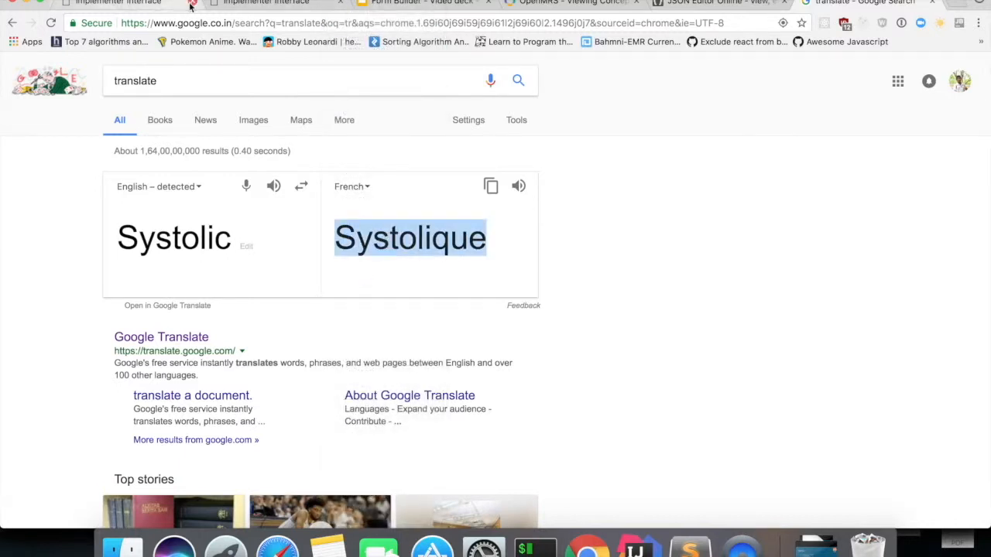
{"action": "left_click", "coordinate": [266, 3]}
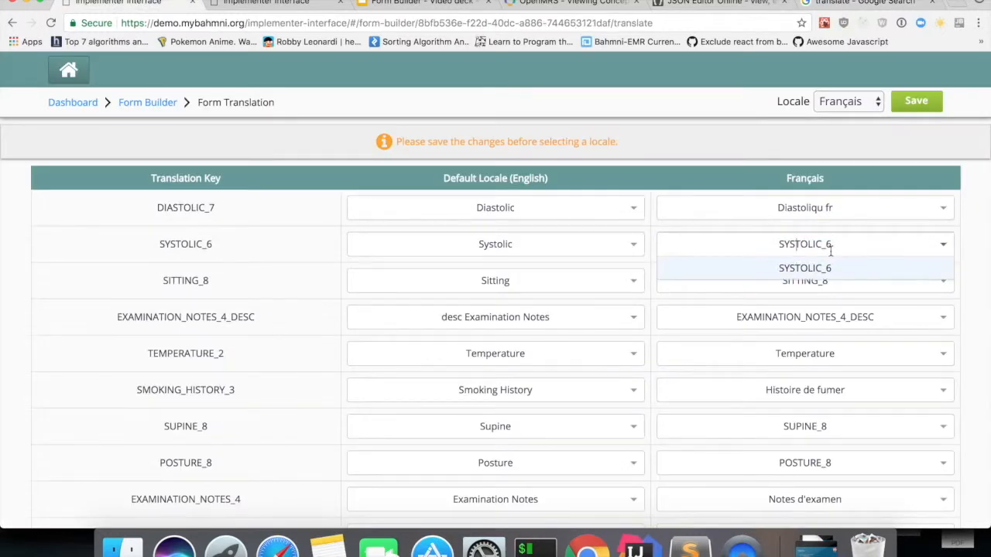
Create 'Systolique' as the SYSTOLIC_6 French label and scroll down the translation list
{"action": "type", "text": "Systolique"}
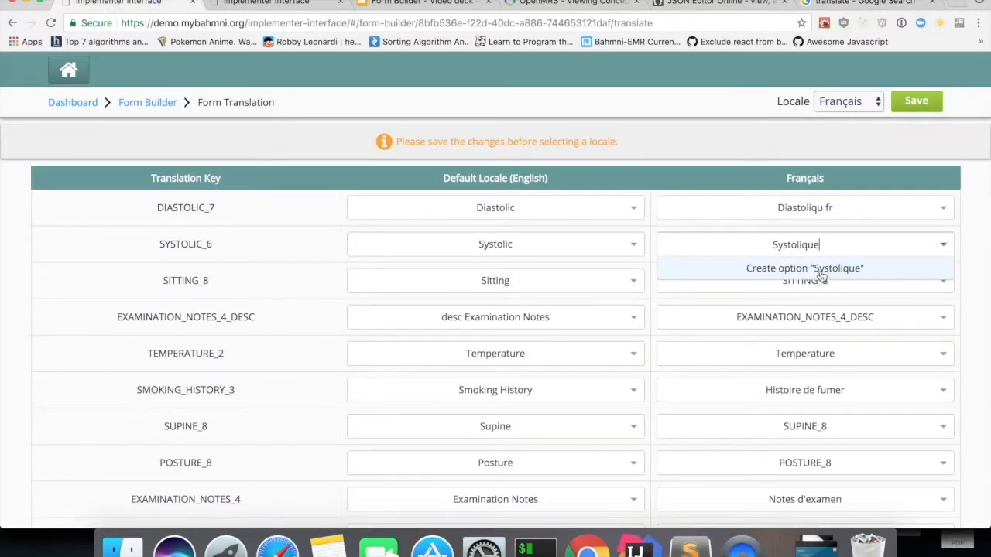
{"action": "left_click", "coordinate": [805, 268]}
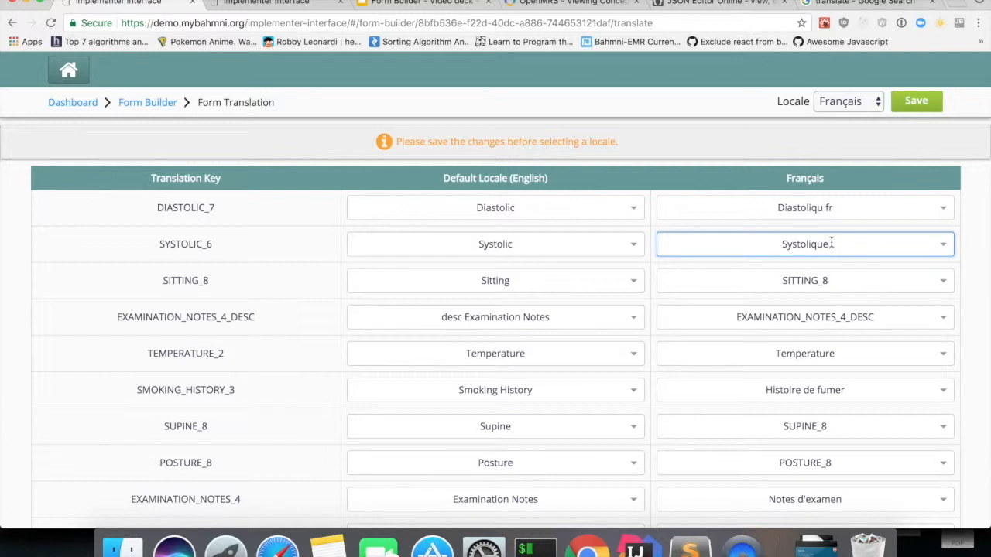
{"action": "scroll", "scroll_direction": "down", "scroll_amount": 3}
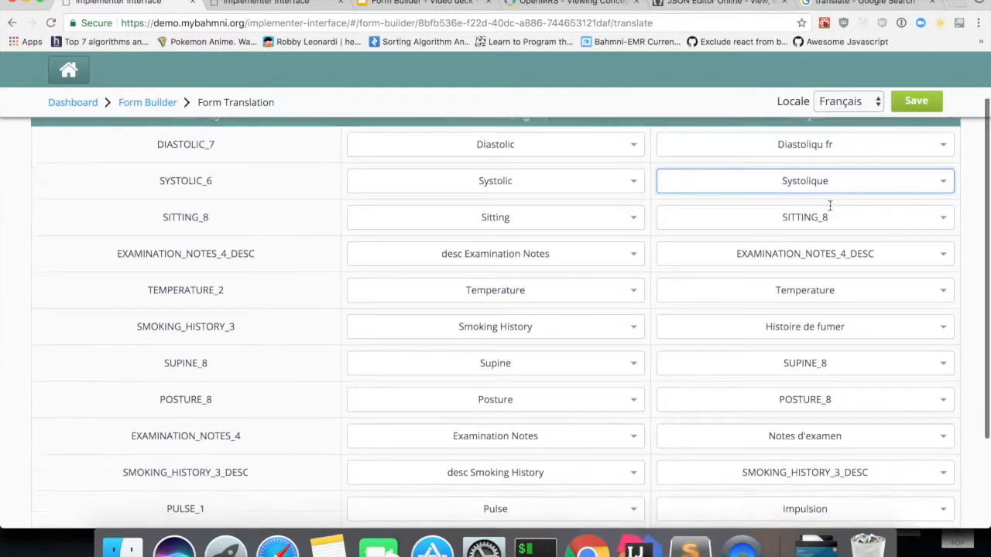
{"action": "scroll", "scroll_direction": "down", "scroll_amount": 3}
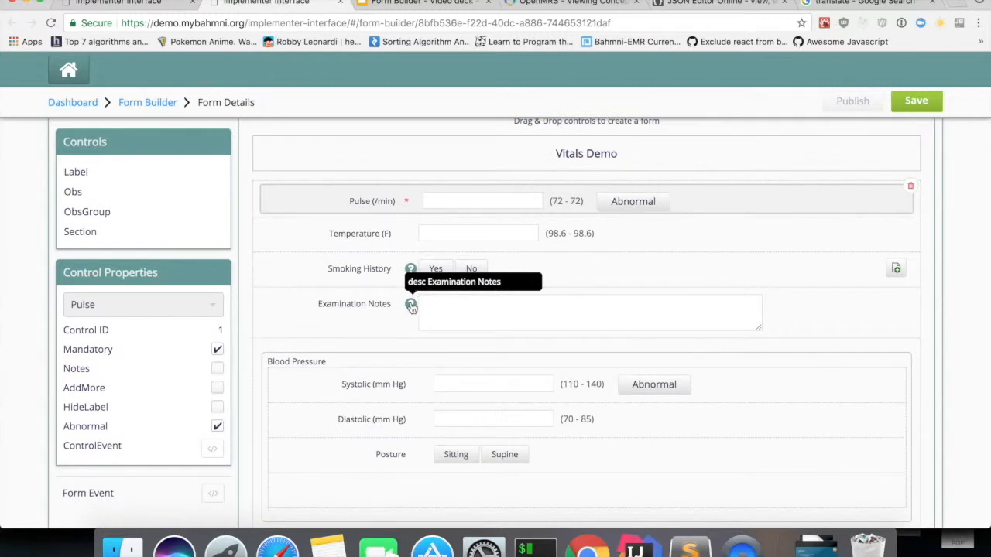
{"action": "mouse_move", "coordinate": [413, 307]}
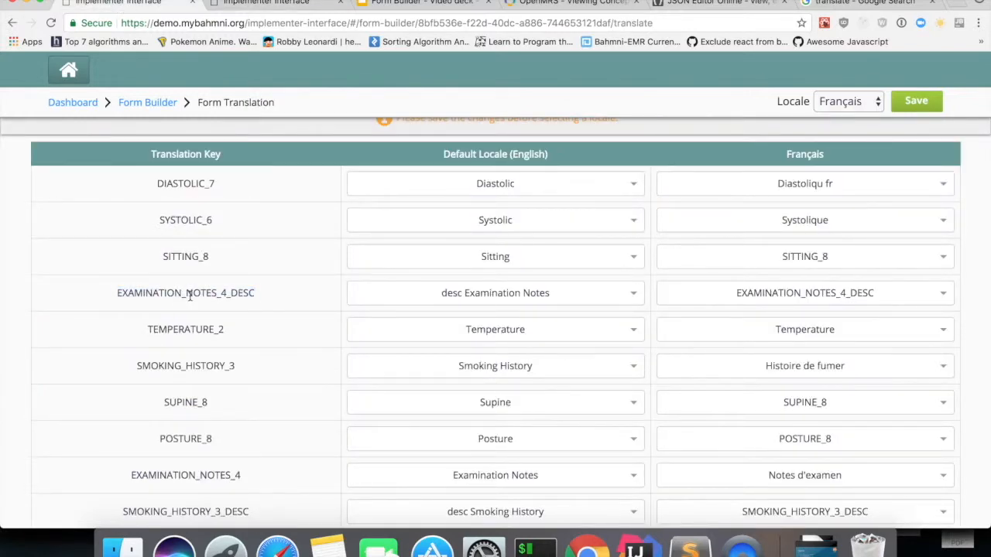
Enter 'Notes d'examen desc' as the EXAMINATION_NOTES_4_DESC French label and save translations
{"action": "double_click", "coordinate": [186, 293]}
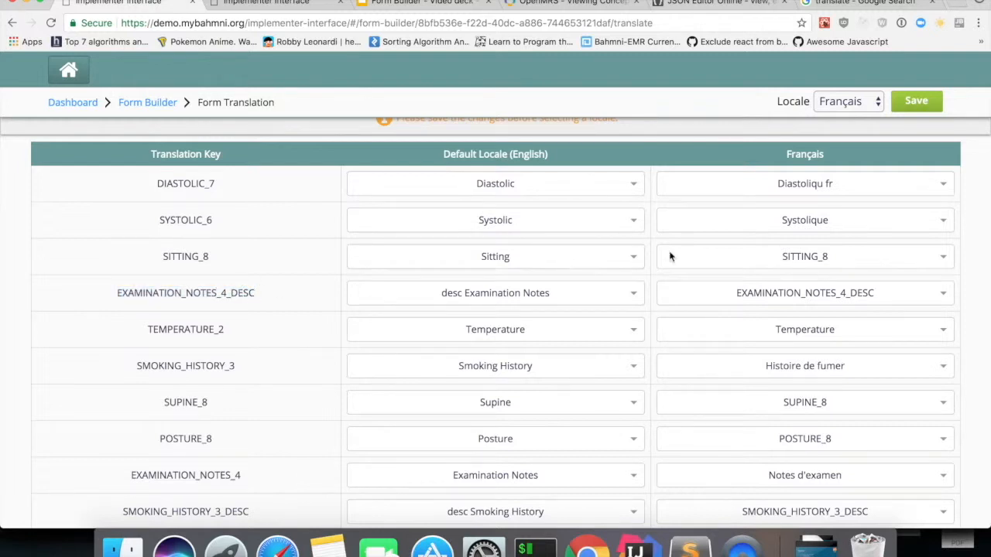
{"action": "left_click", "coordinate": [805, 292]}
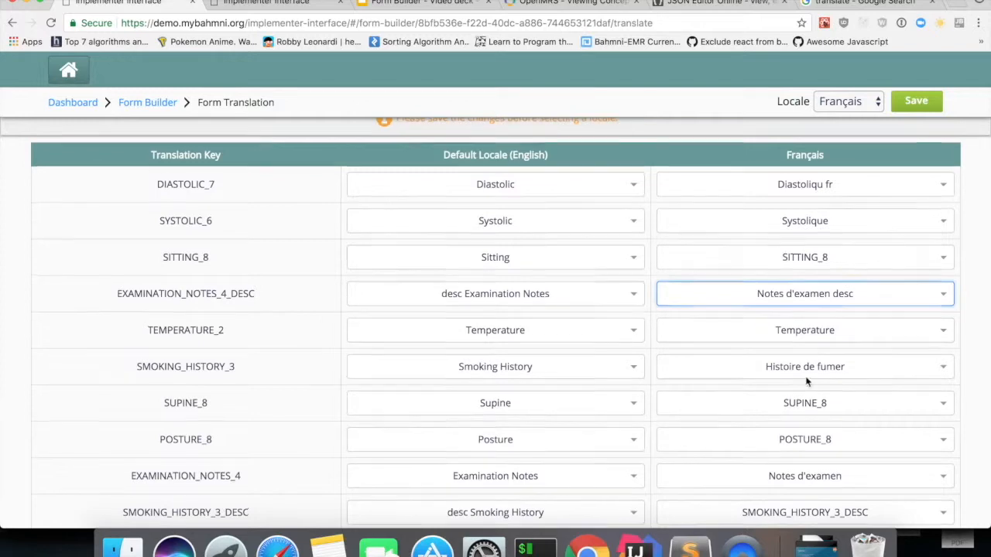
{"action": "left_click", "coordinate": [916, 100]}
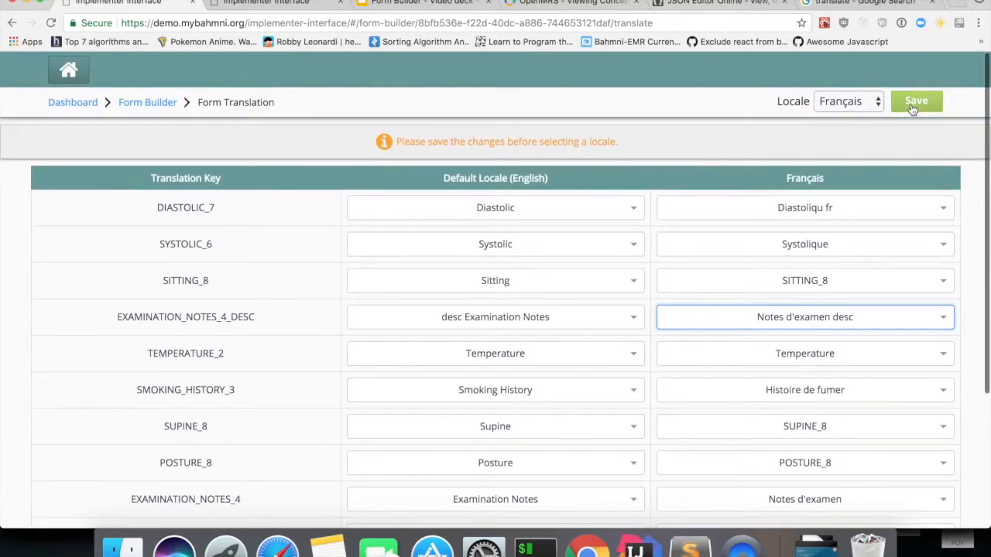
{"action": "left_click", "coordinate": [916, 101]}
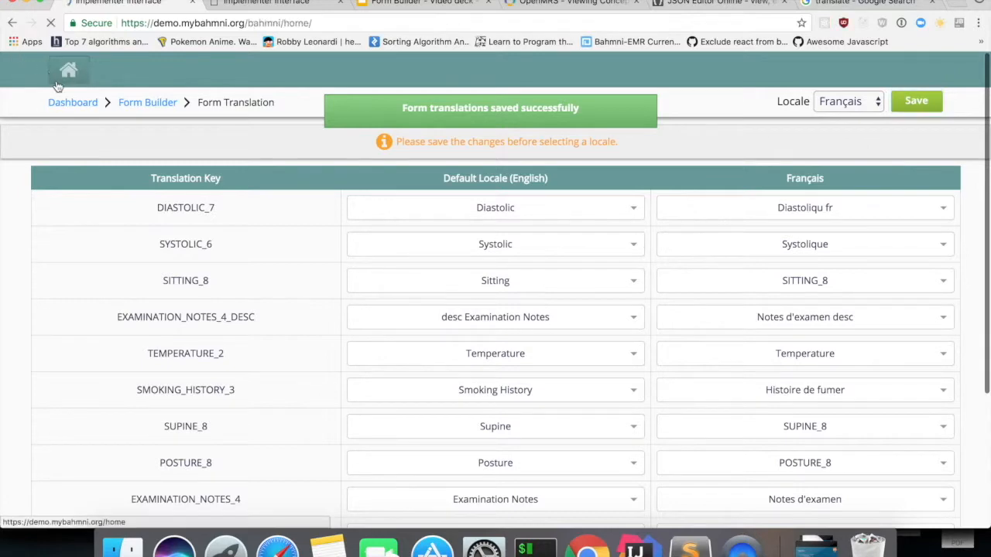
Log in with the Français locale and open the Test Demo patient from Clinique
{"action": "left_click", "coordinate": [68, 70]}
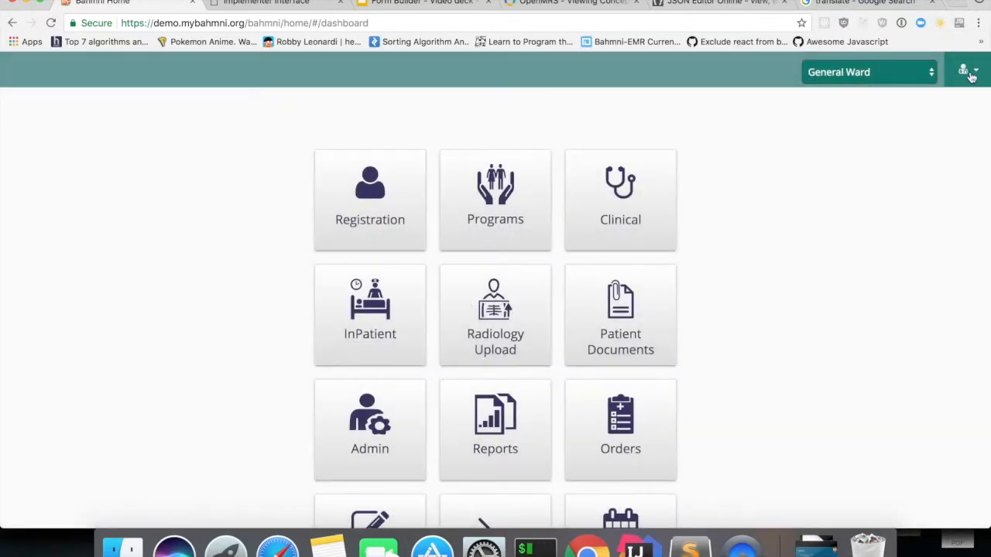
{"action": "left_click", "coordinate": [970, 71]}
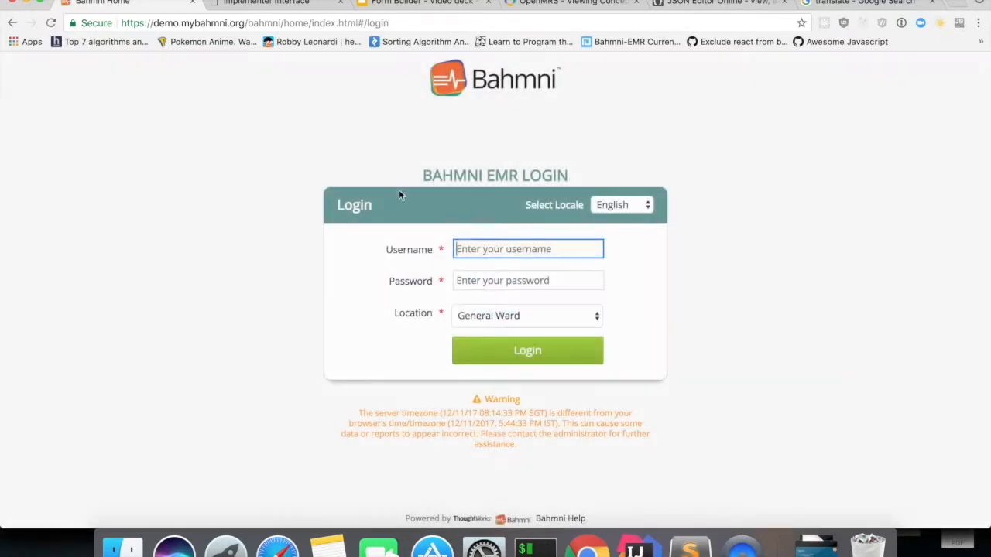
{"action": "left_click", "coordinate": [622, 205]}
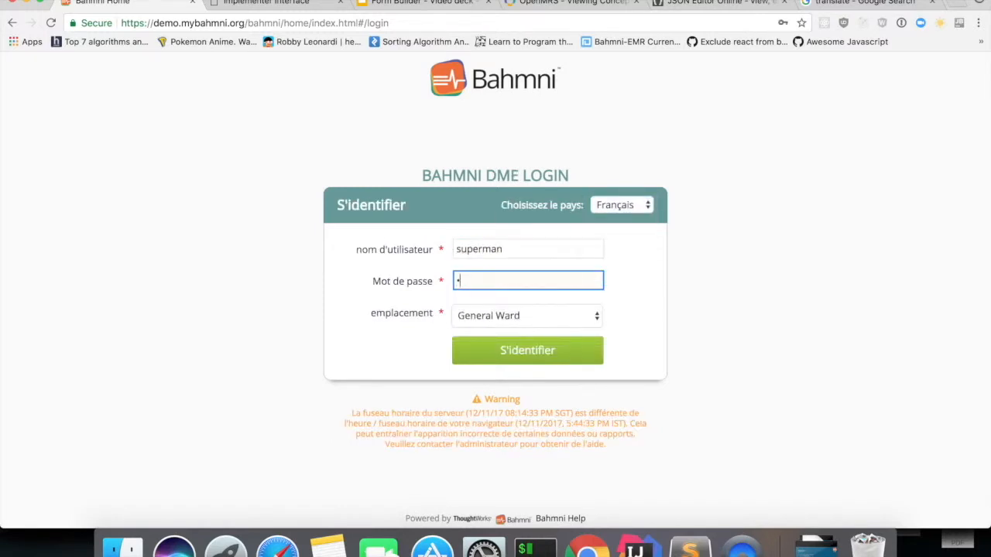
{"action": "left_click", "coordinate": [528, 350]}
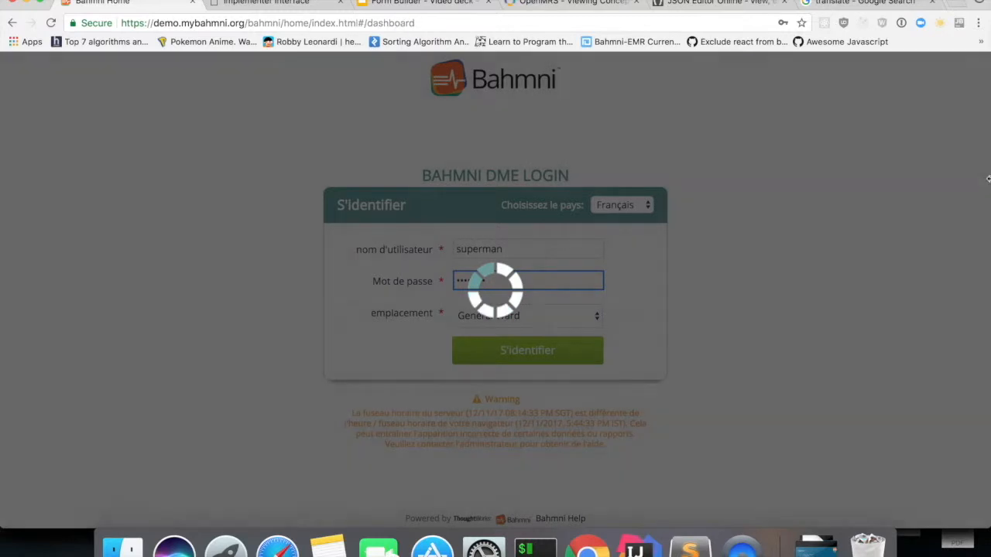
{"action": "left_click", "coordinate": [528, 350]}
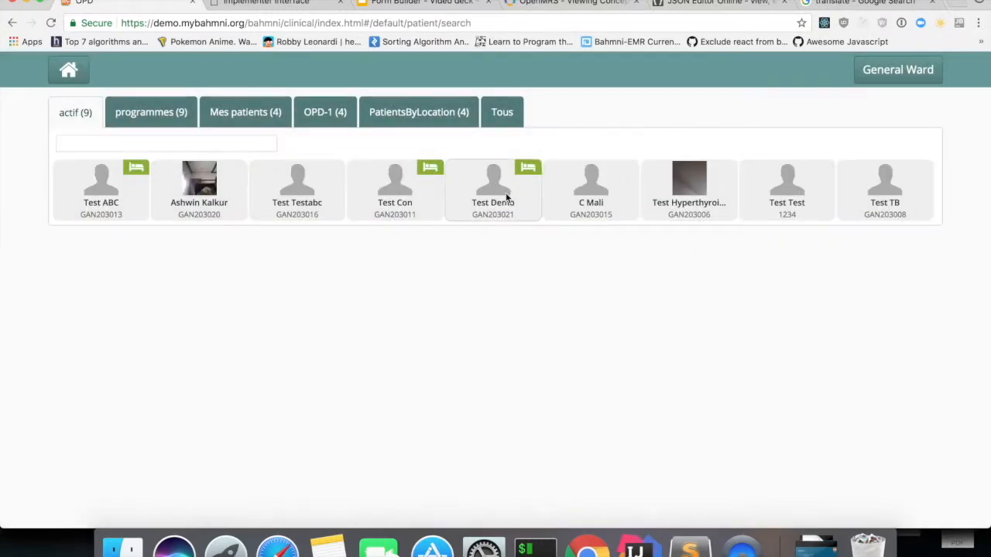
{"action": "left_click", "coordinate": [494, 185]}
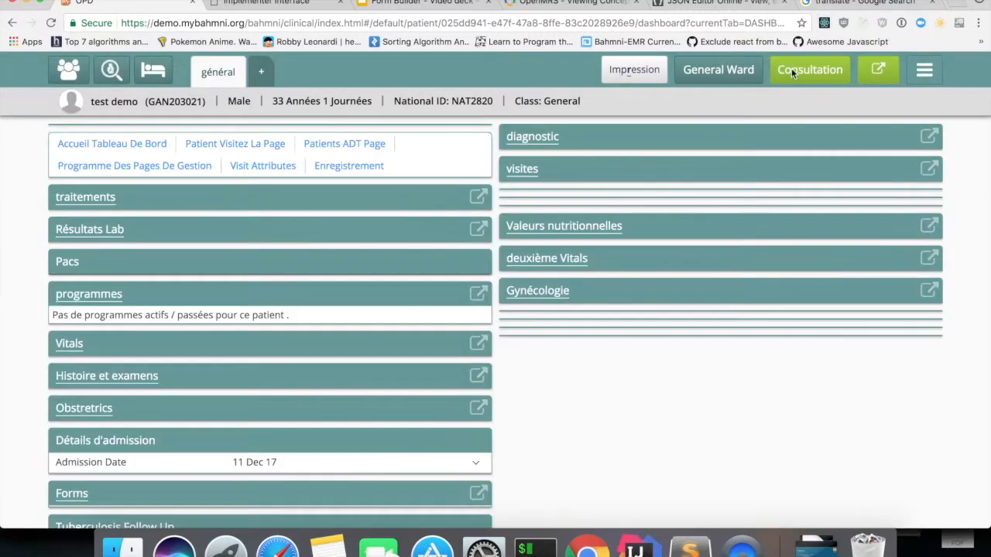
Start a consultation and inspect Vitals Demo labels: 'Histoire de fumer' translated, POSTURE_8 untranslated
{"action": "left_click", "coordinate": [810, 70]}
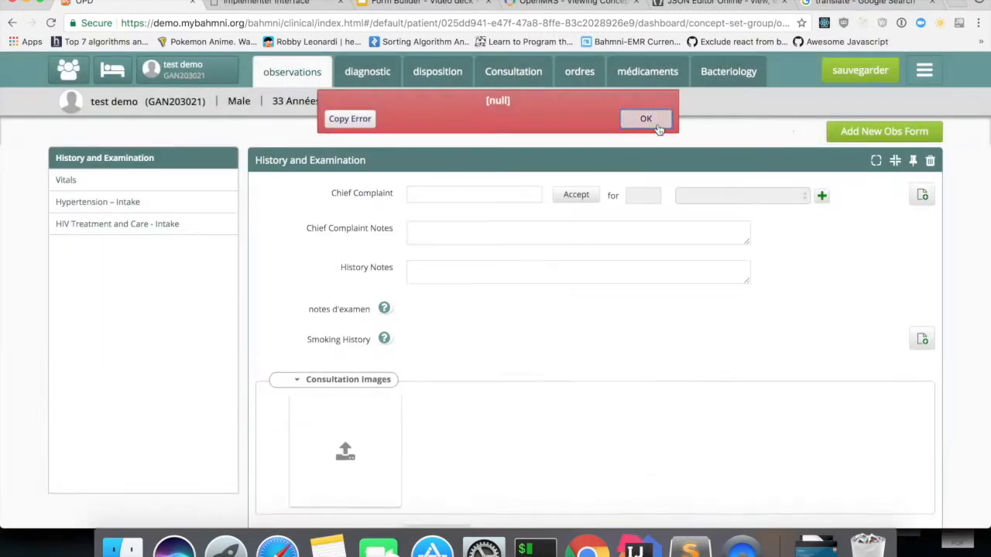
{"action": "left_click", "coordinate": [646, 119]}
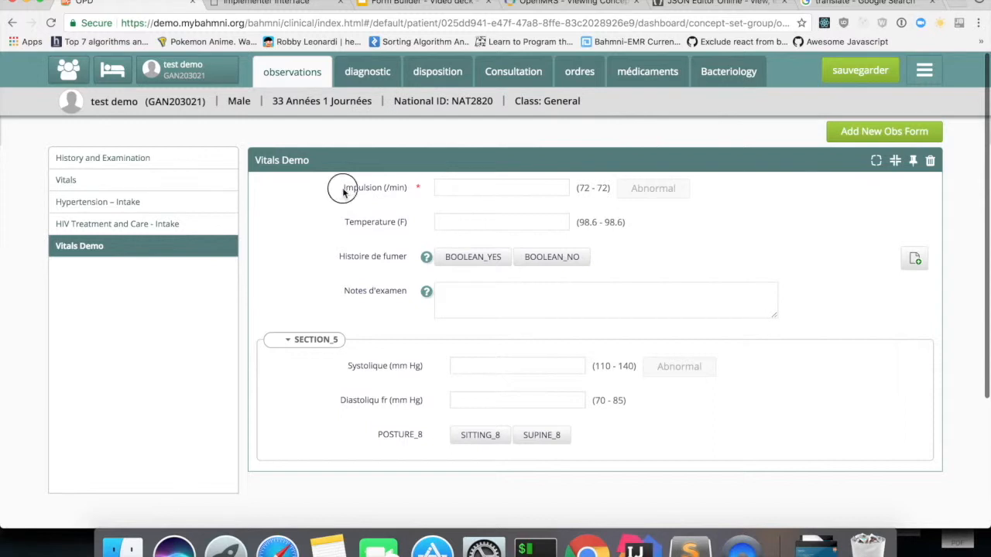
{"action": "mouse_move", "coordinate": [376, 261]}
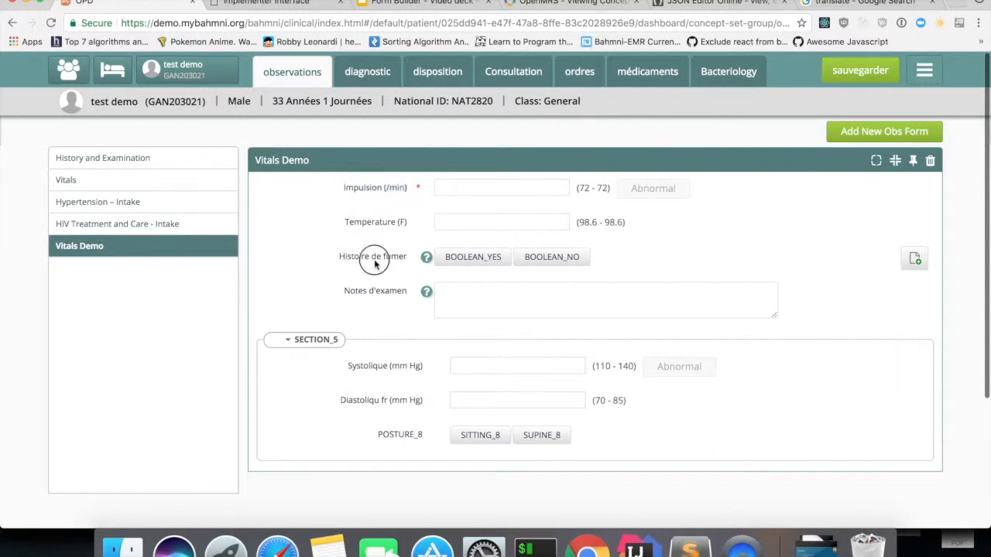
{"action": "double_click", "coordinate": [374, 256]}
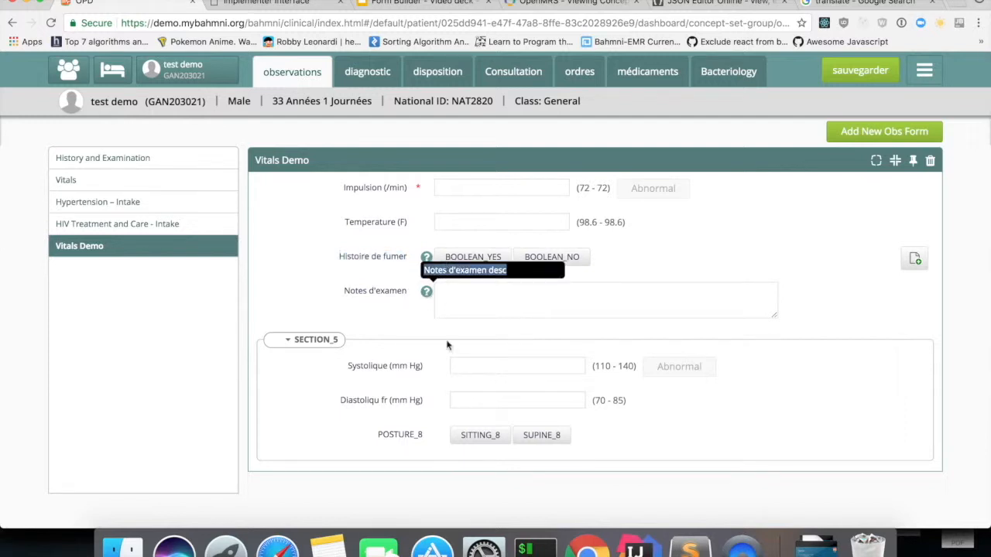
{"action": "mouse_move", "coordinate": [400, 439]}
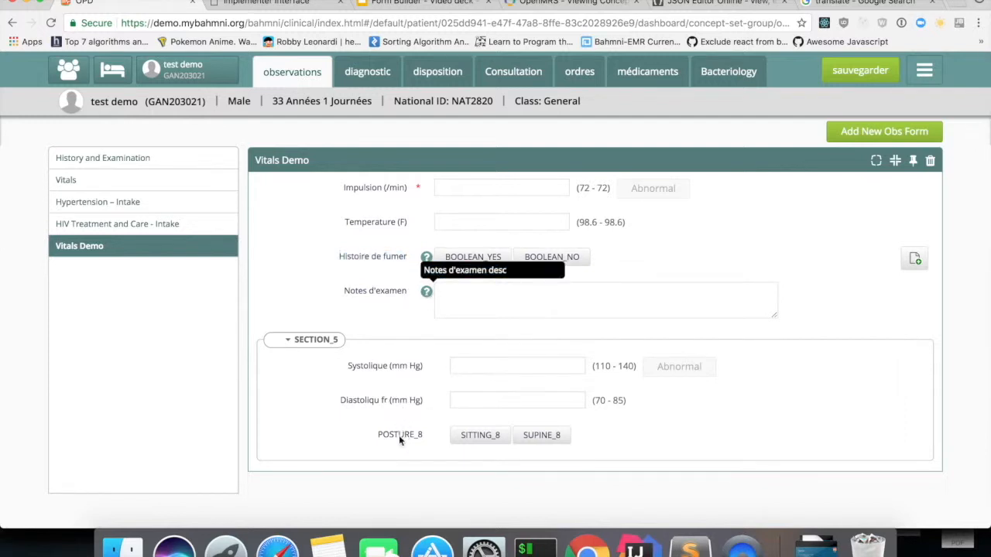
{"action": "double_click", "coordinate": [399, 434]}
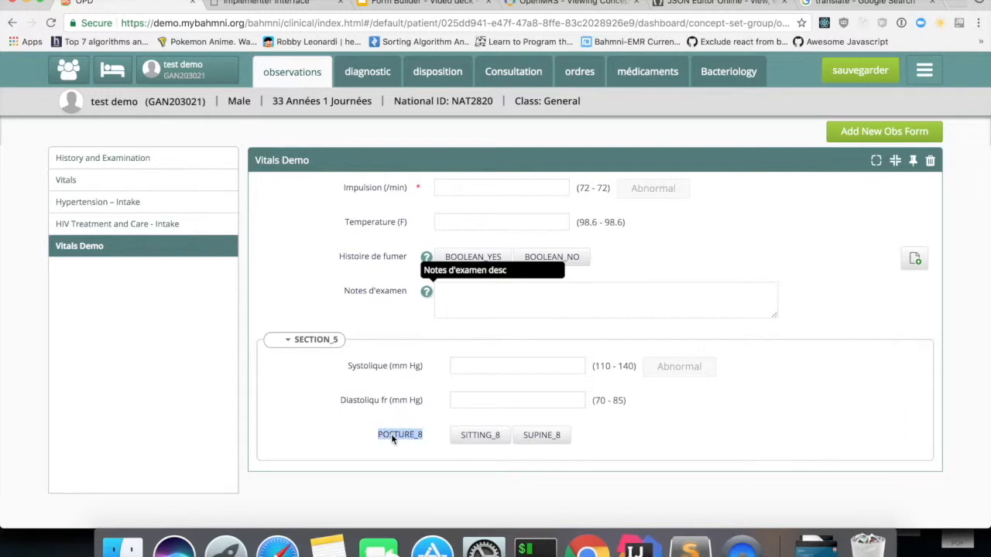
{"action": "left_click", "coordinate": [400, 434]}
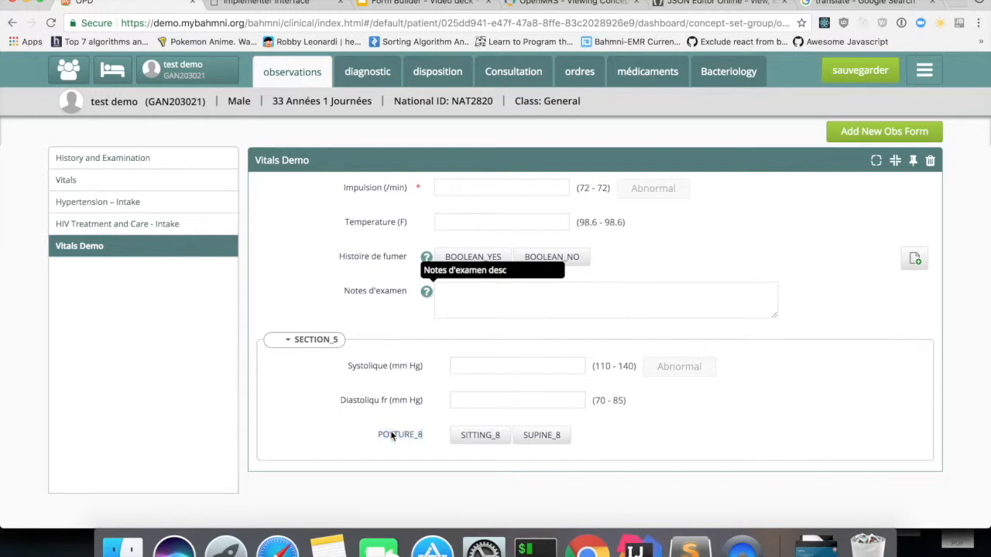
{"action": "double_click", "coordinate": [399, 435]}
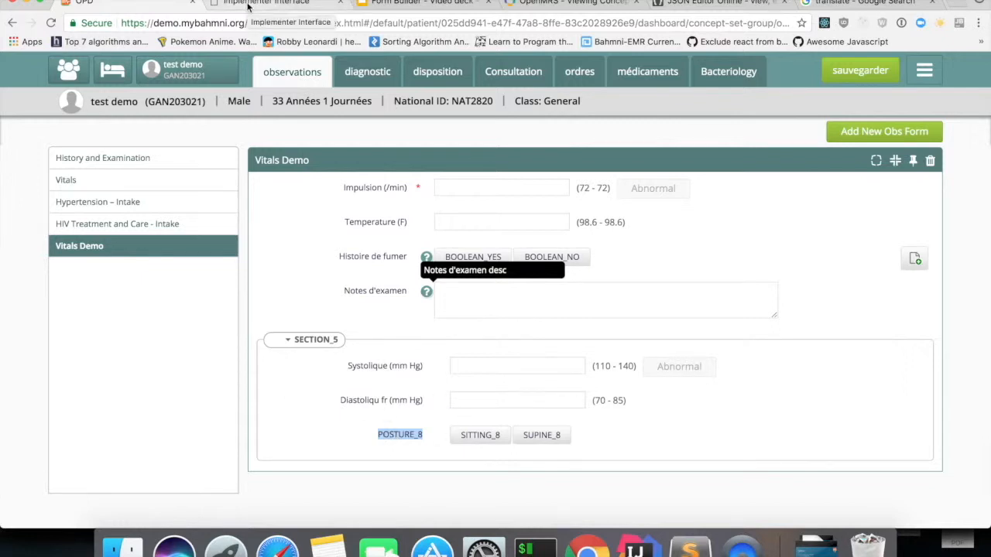
{"action": "left_click", "coordinate": [265, 2]}
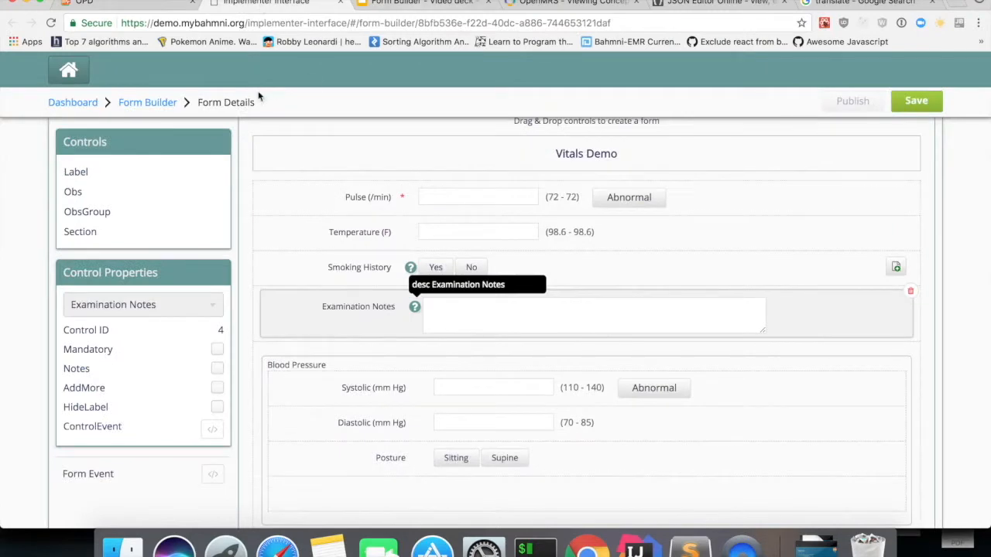
{"action": "left_click", "coordinate": [421, 2]}
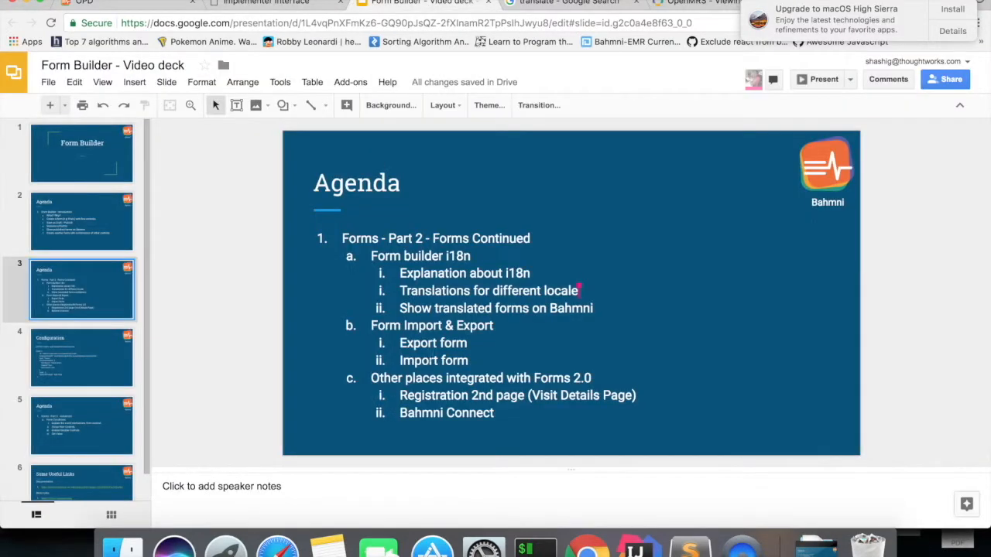
Review the agenda slide's translation and import/export items, then return to Bahmni home
{"action": "double_click", "coordinate": [433, 325]}
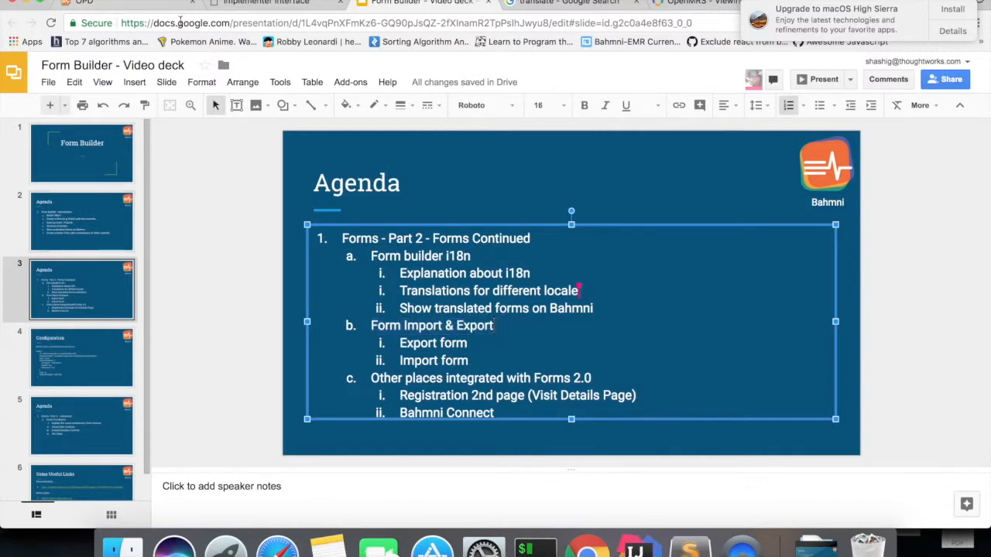
{"action": "left_click", "coordinate": [266, 3]}
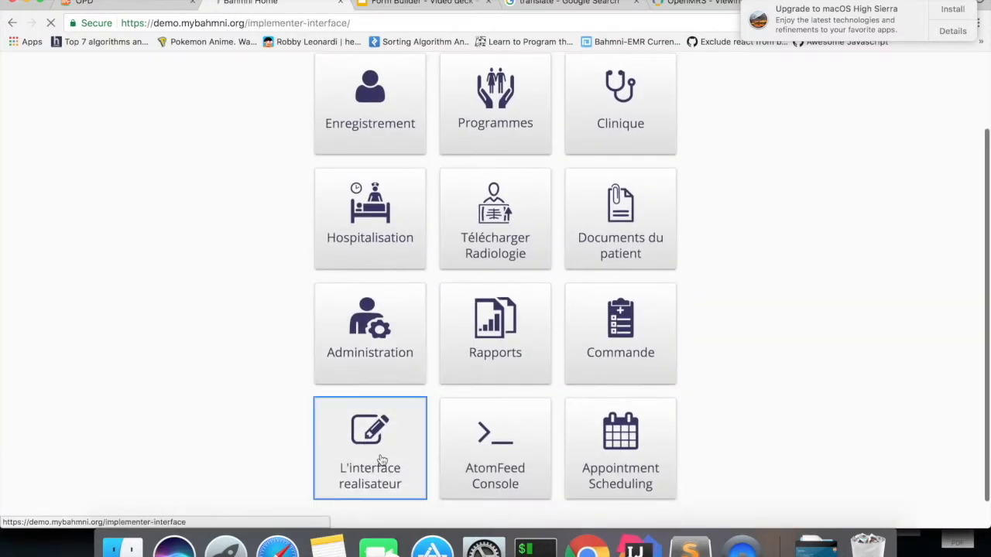
Log out via Se déconnecter and log back in on the English login page
{"action": "left_click", "coordinate": [369, 448]}
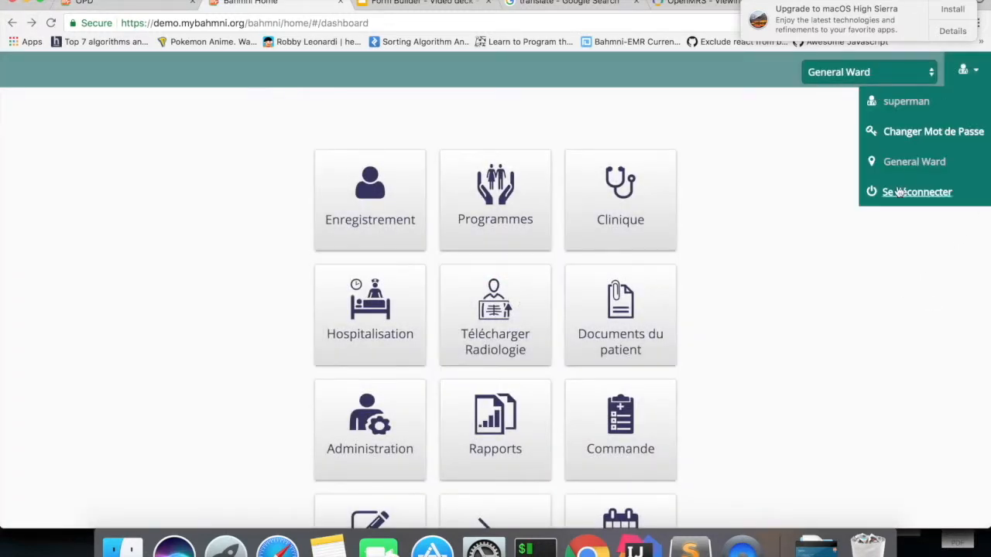
{"action": "left_click", "coordinate": [917, 191]}
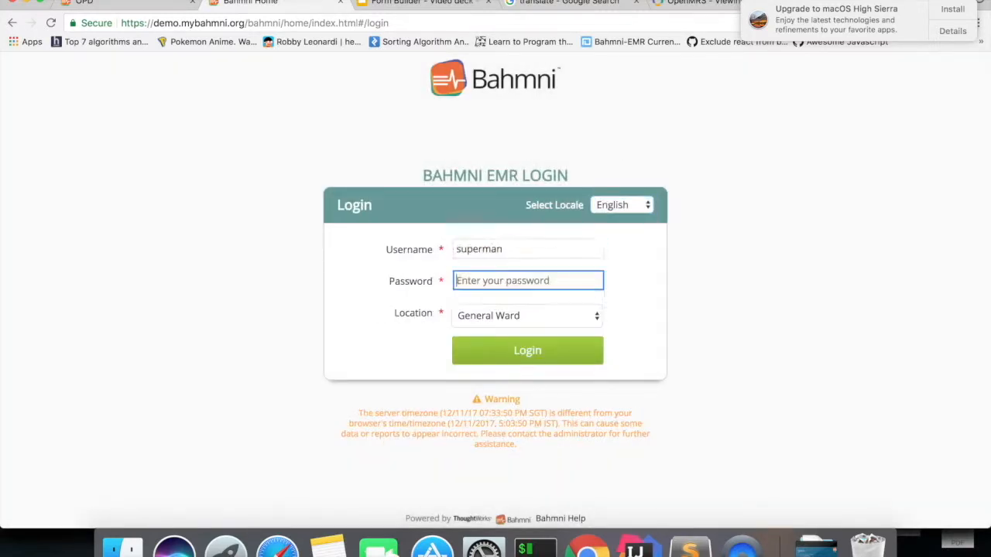
{"action": "type", "text": "password"}
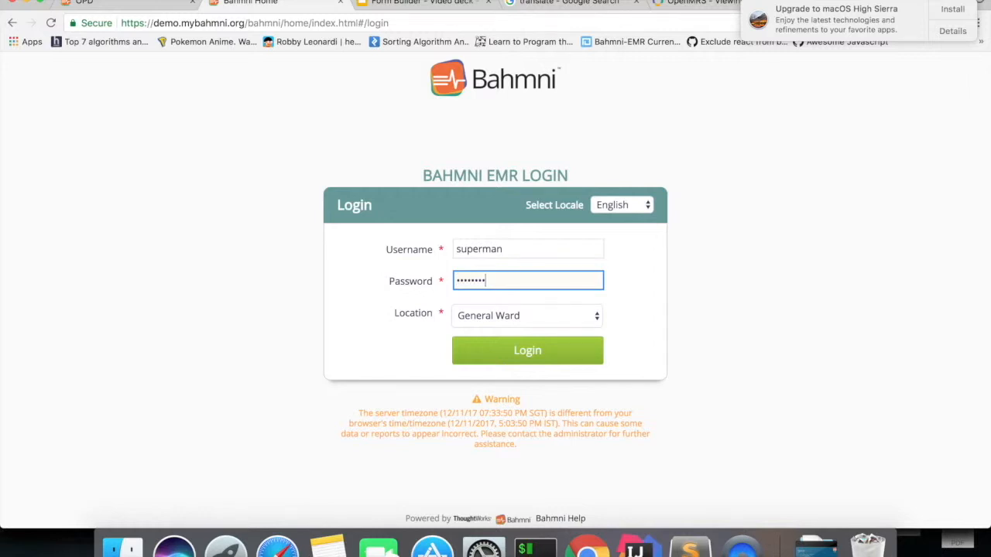
{"action": "left_click", "coordinate": [527, 350]}
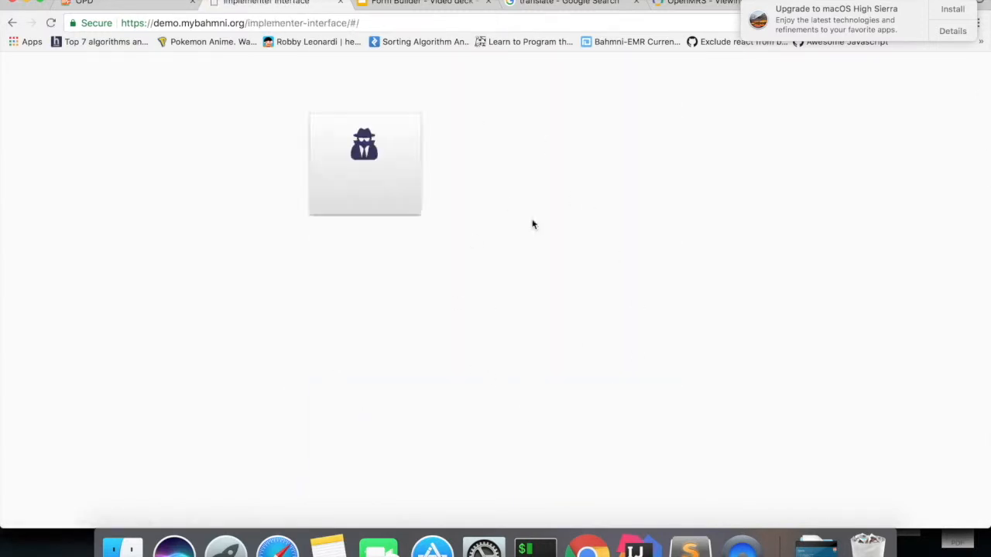
Open the Form Builder tile to list the observation forms
{"action": "left_click", "coordinate": [365, 163]}
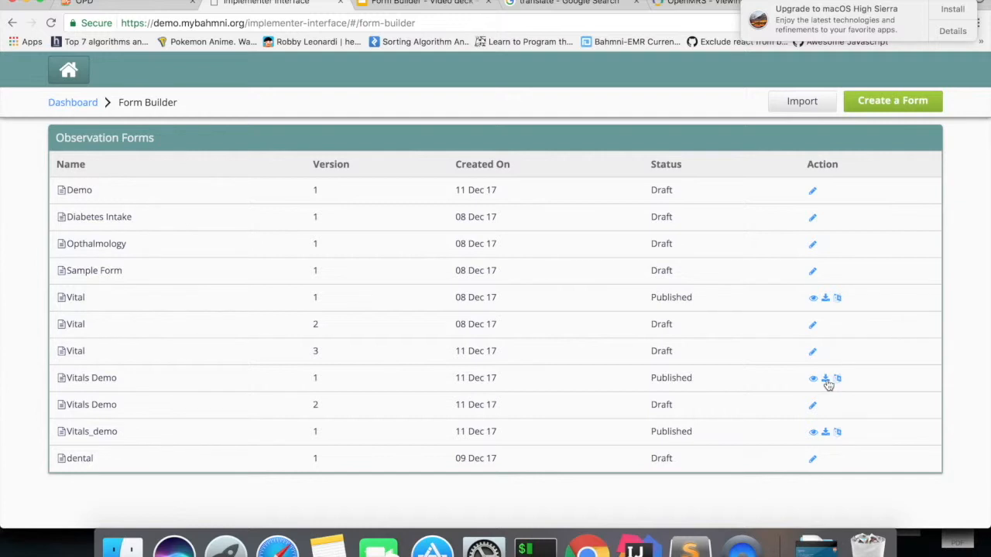
{"action": "mouse_move", "coordinate": [825, 378]}
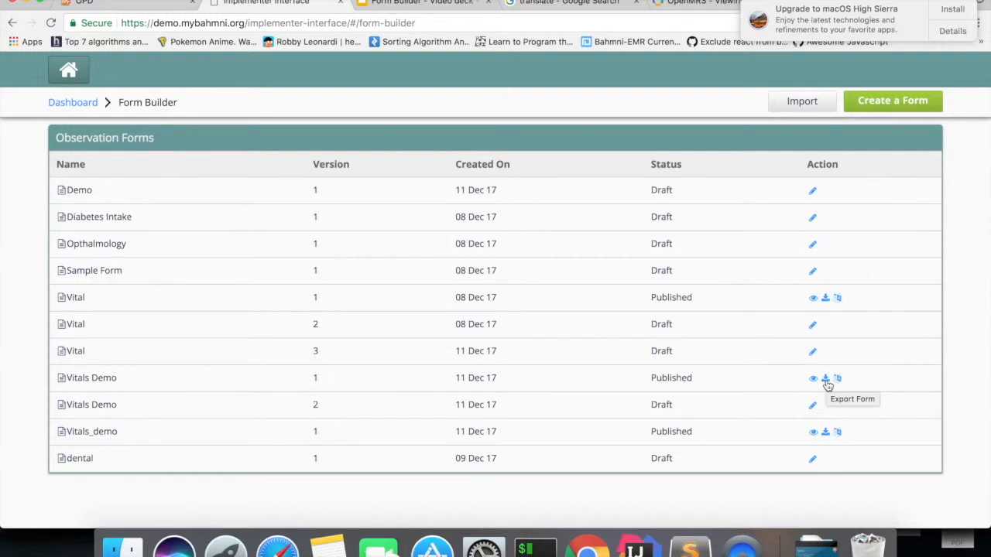
{"action": "mouse_move", "coordinate": [826, 380]}
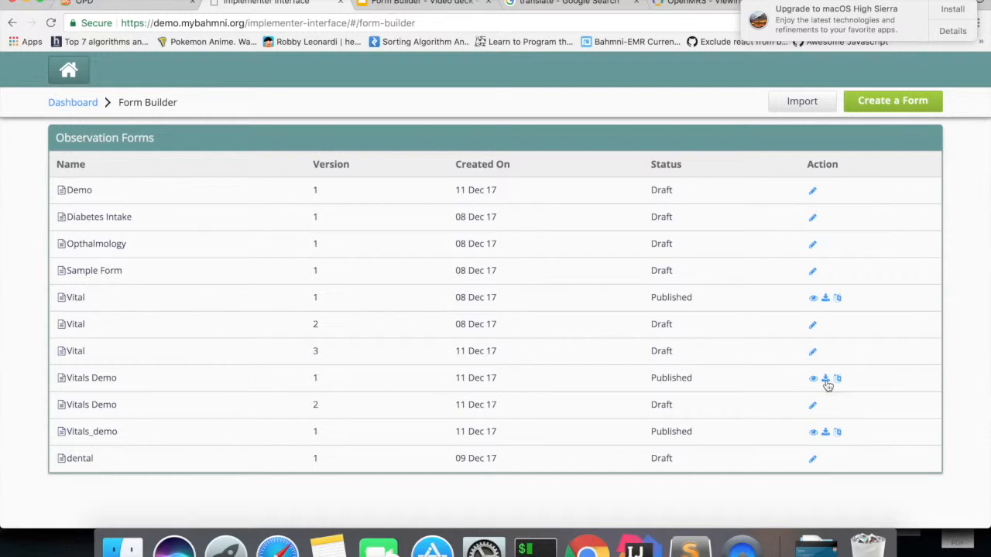
{"action": "mouse_move", "coordinate": [823, 386]}
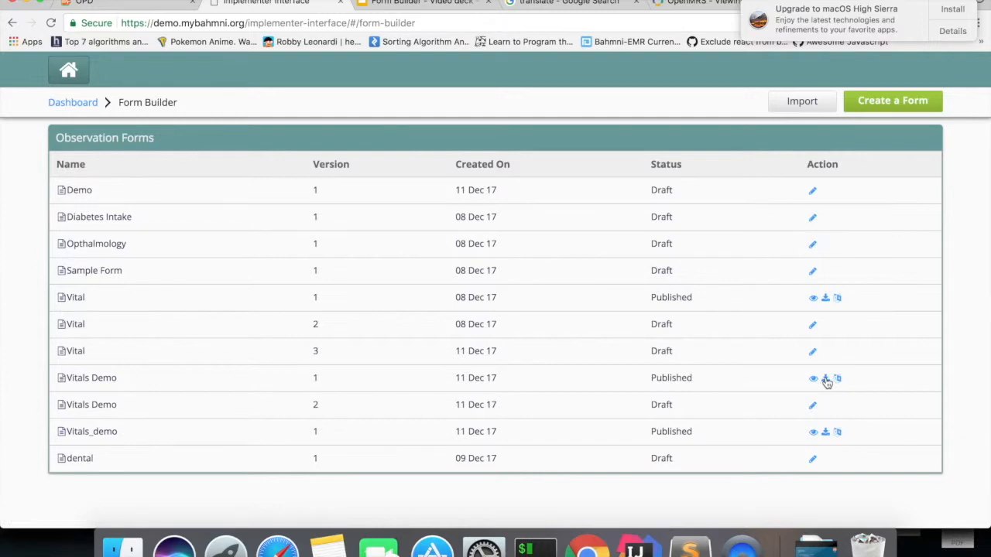
Export Vitals Demo version 1 as JSON and confirm it holds two translations
{"action": "left_click", "coordinate": [826, 378]}
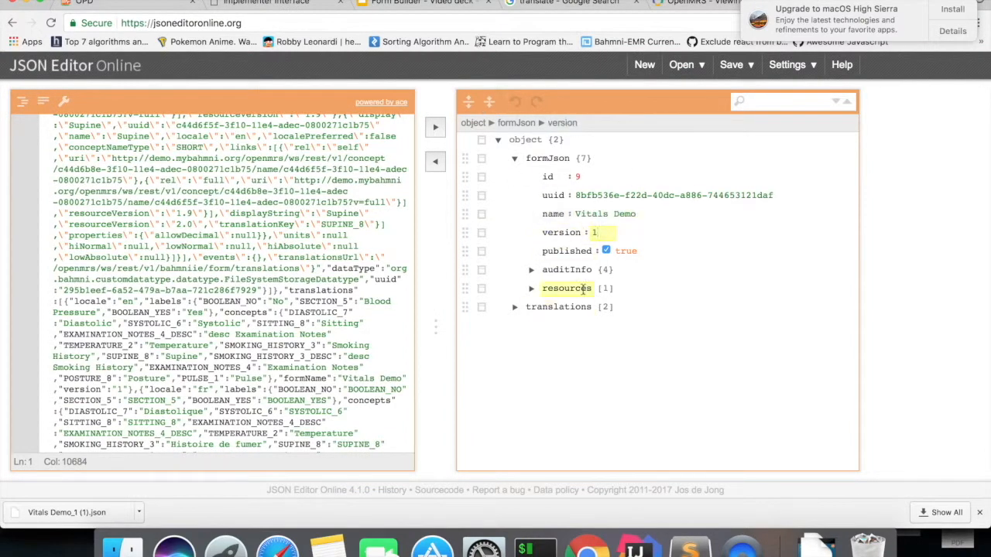
{"action": "left_click", "coordinate": [532, 307]}
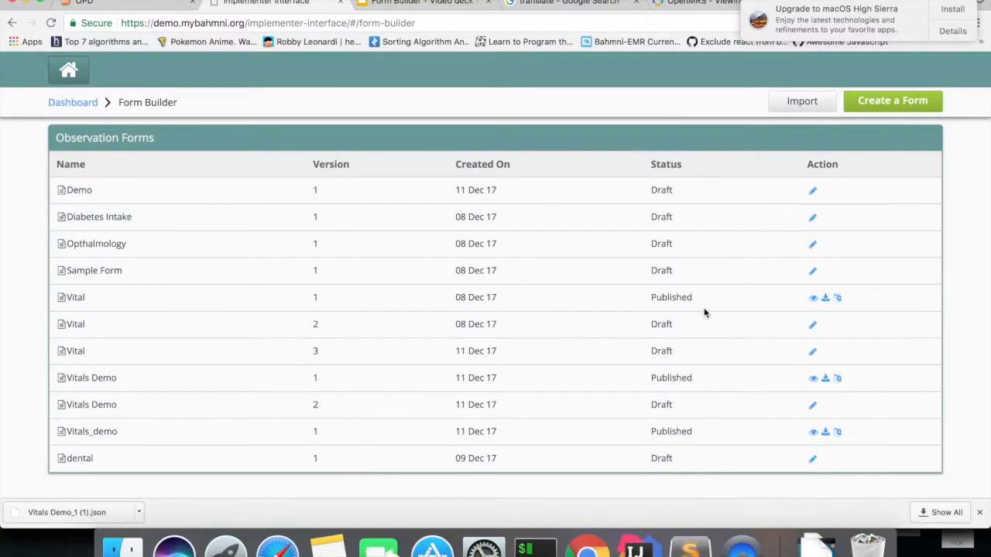
{"action": "mouse_move", "coordinate": [524, 401]}
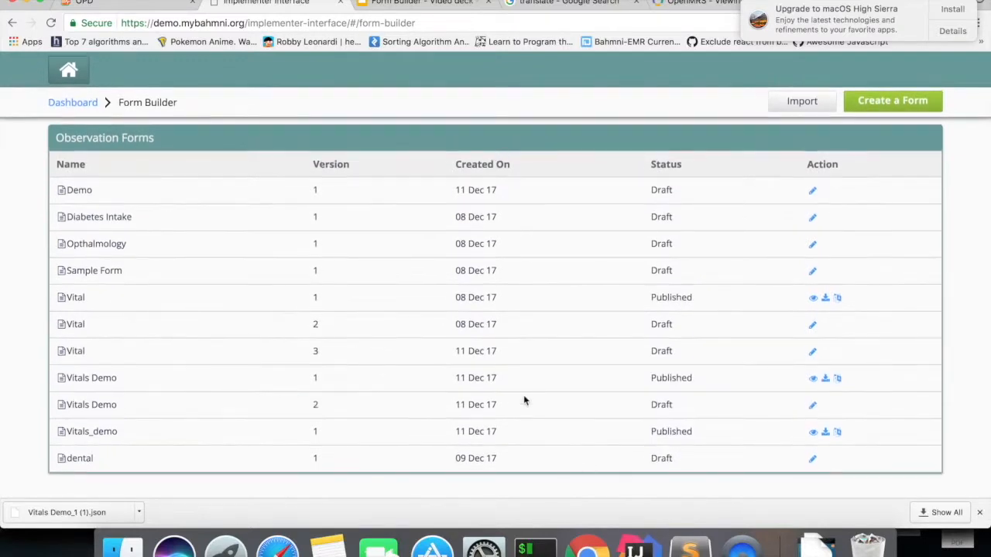
{"action": "mouse_move", "coordinate": [731, 297]}
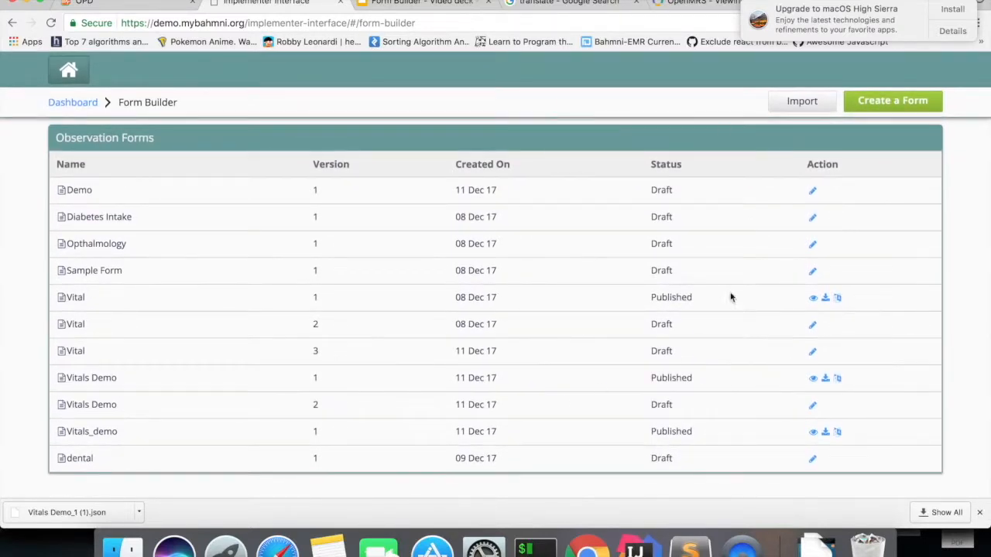
{"action": "mouse_move", "coordinate": [619, 291]}
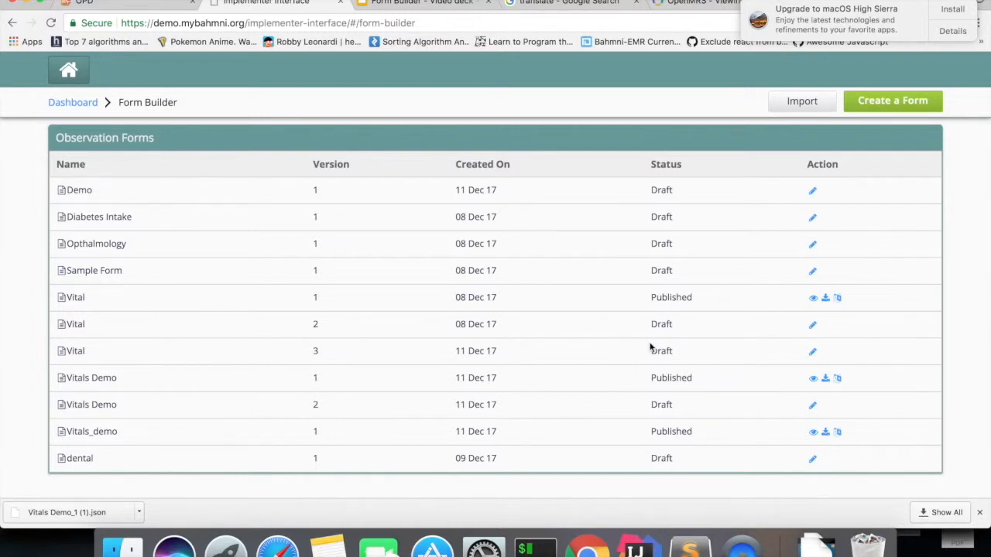
{"action": "mouse_move", "coordinate": [634, 288]}
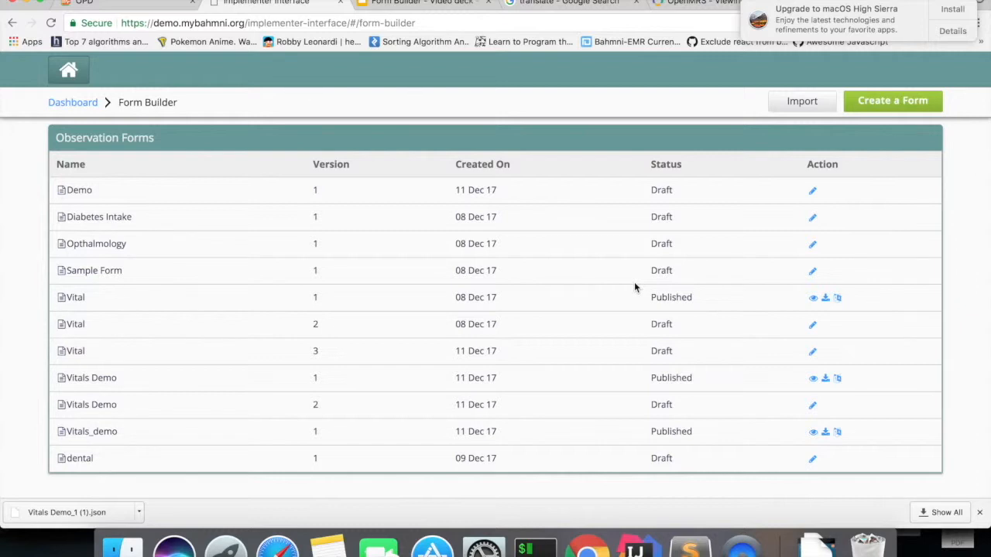
{"action": "mouse_move", "coordinate": [728, 354]}
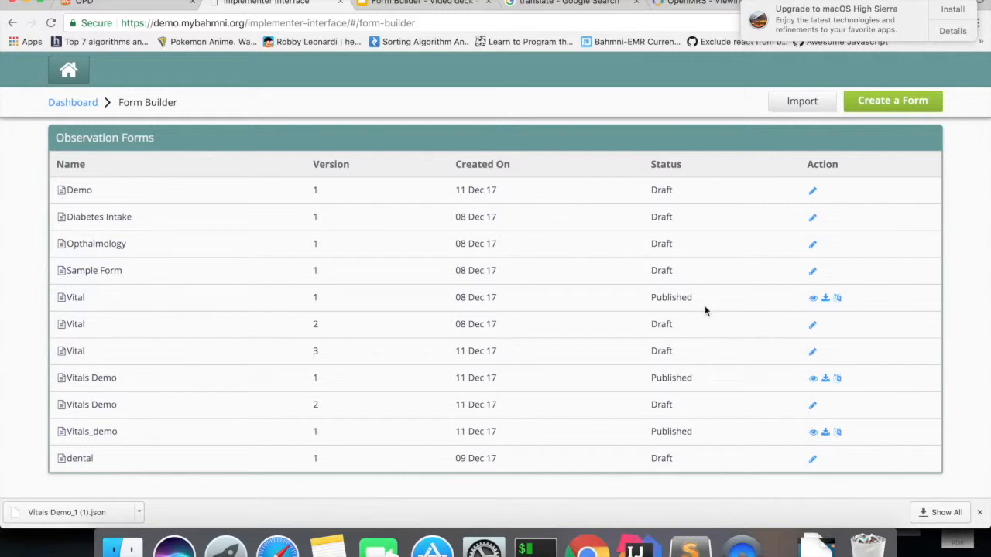
{"action": "mouse_move", "coordinate": [832, 391]}
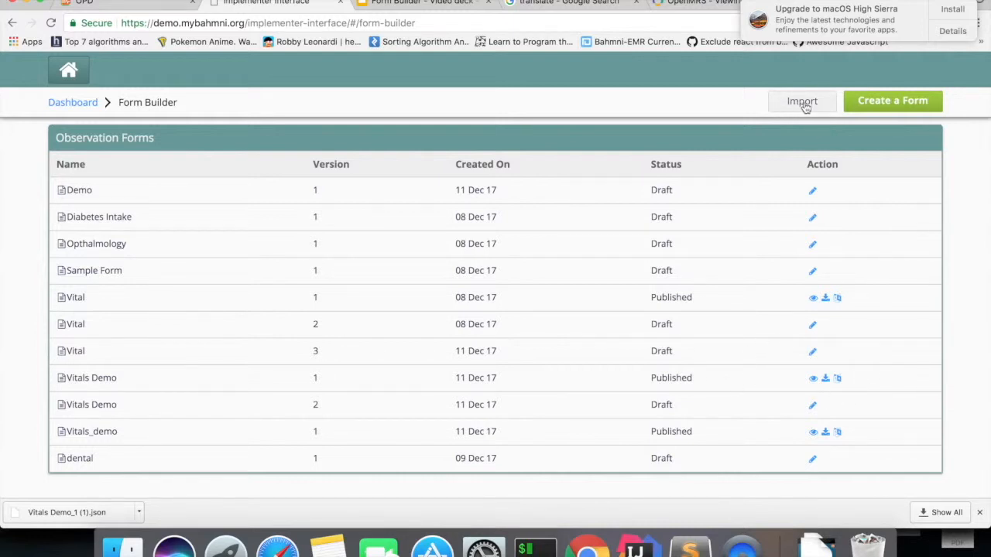
Import 'Vitals Demo_1 (1).json' and open the resulting Vitals Demo version 2 draft
{"action": "left_click", "coordinate": [803, 101]}
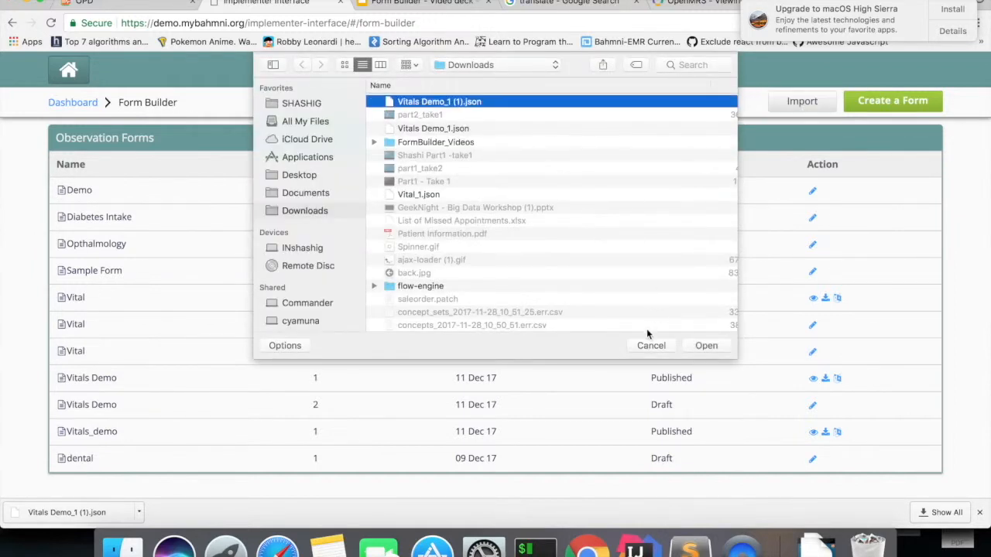
{"action": "left_click", "coordinate": [705, 346]}
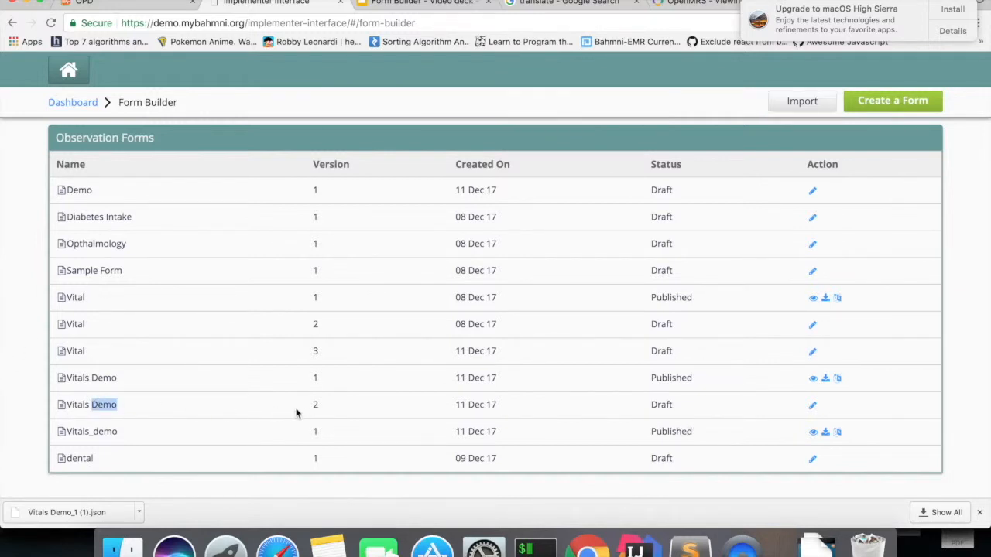
{"action": "double_click", "coordinate": [315, 405]}
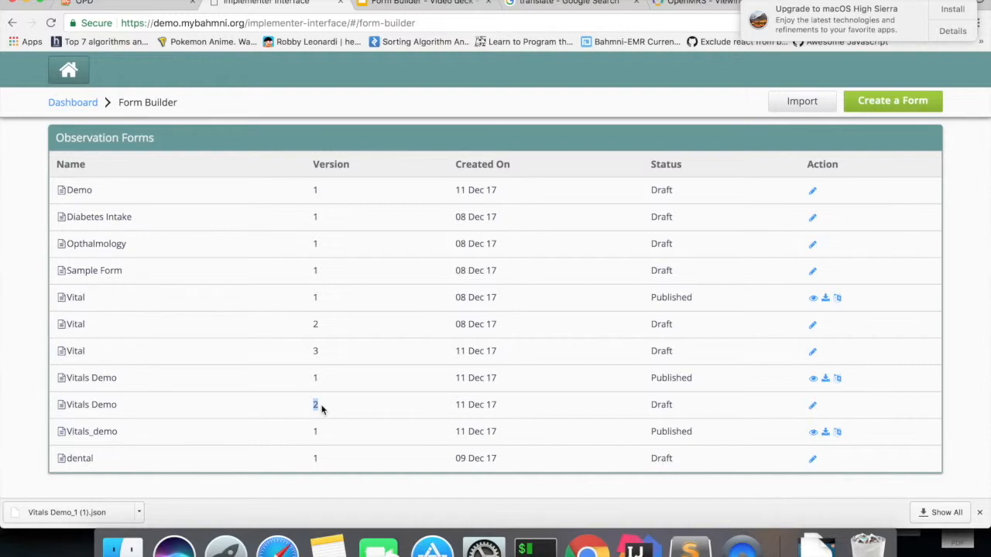
{"action": "mouse_move", "coordinate": [812, 408]}
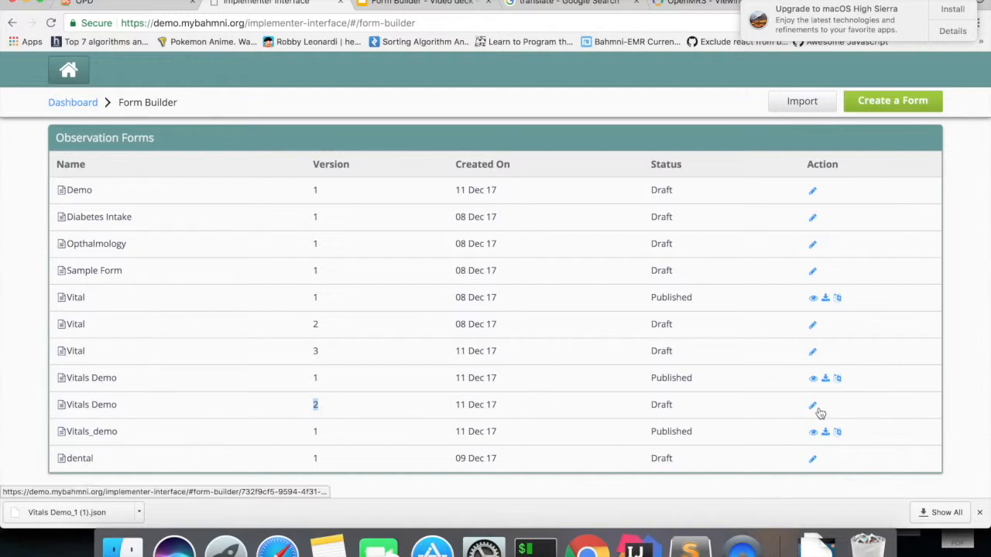
{"action": "mouse_move", "coordinate": [821, 413]}
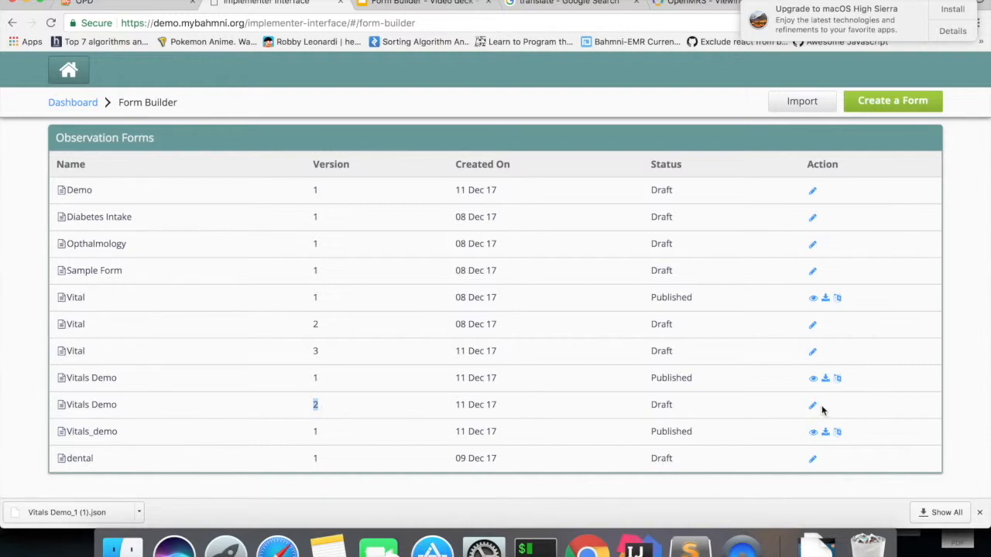
{"action": "mouse_move", "coordinate": [813, 408]}
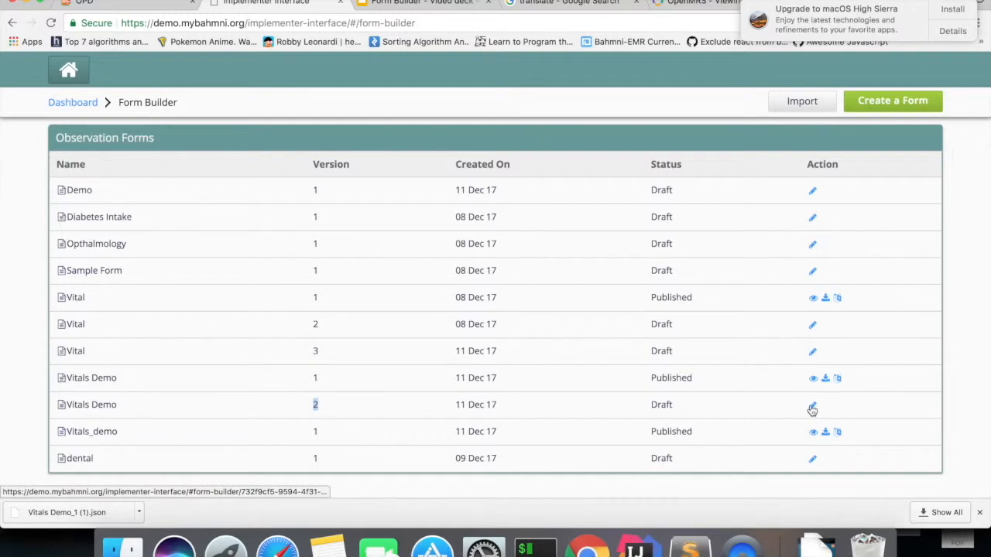
{"action": "left_click", "coordinate": [812, 410]}
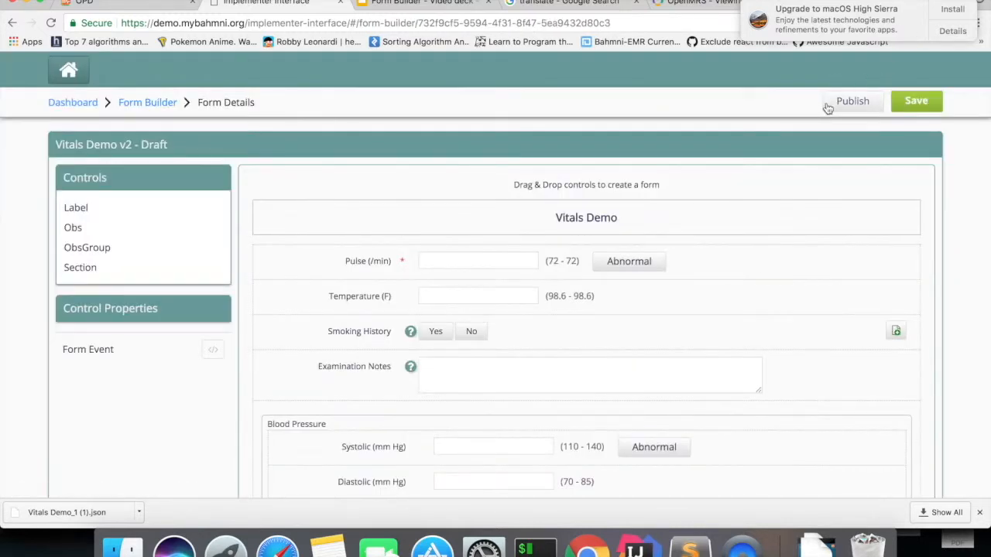
Return to the Form Builder list via Home and Implementer Interface, then switch to Registration
{"action": "left_click", "coordinate": [68, 70]}
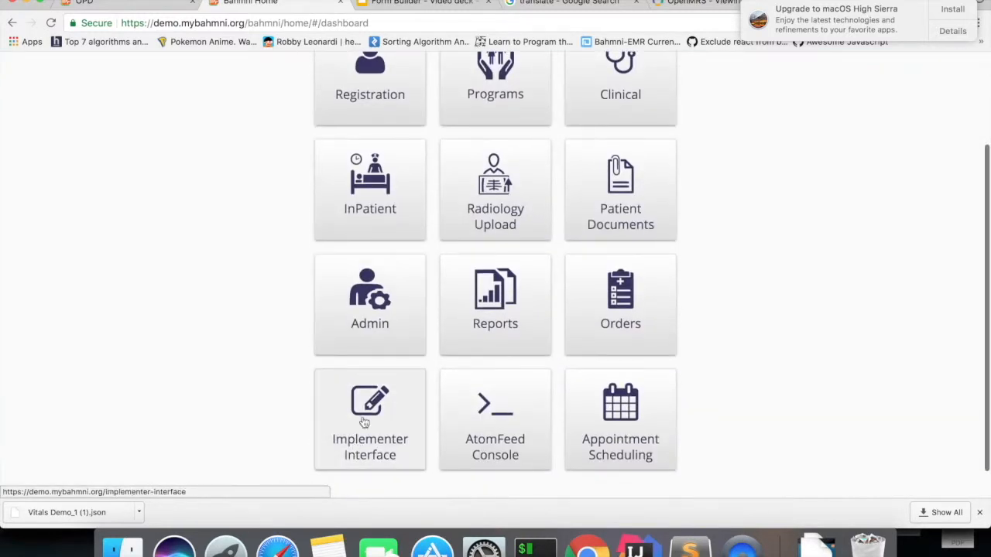
{"action": "left_click", "coordinate": [369, 418]}
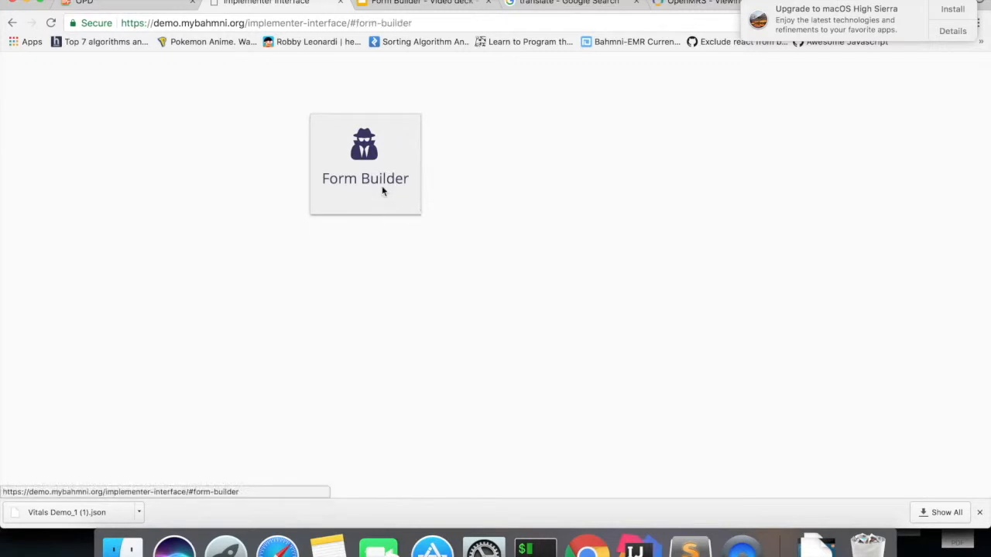
{"action": "left_click", "coordinate": [365, 163]}
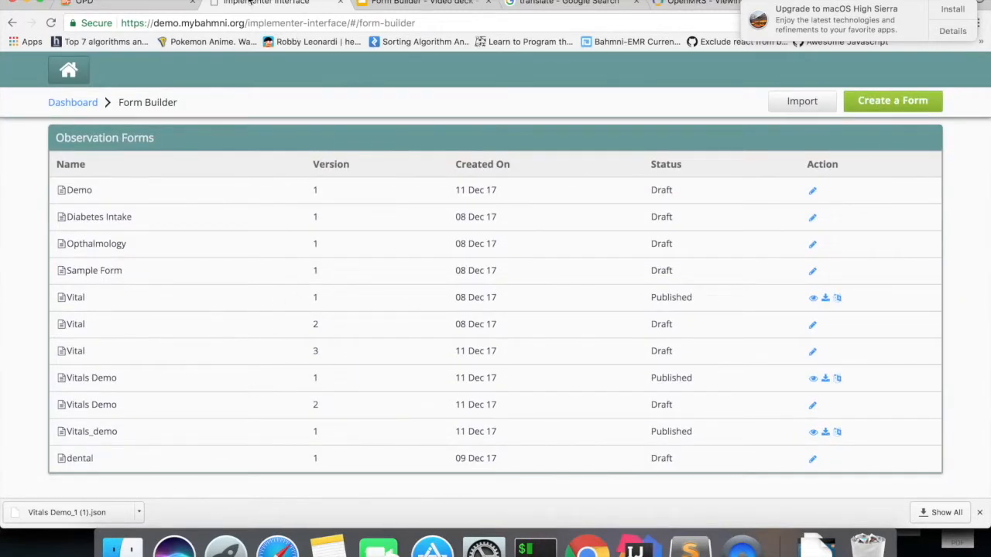
{"action": "left_click", "coordinate": [422, 4]}
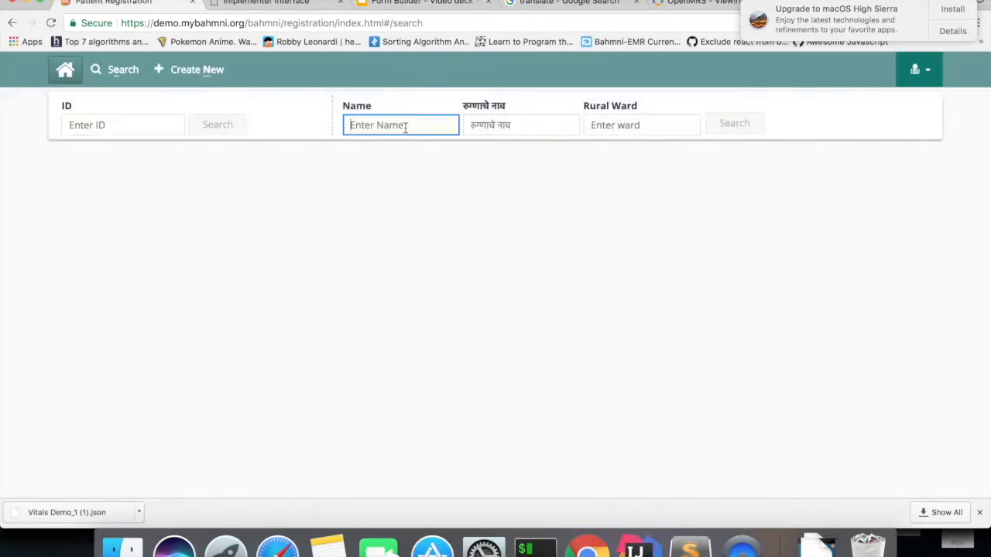
Search registration by name '%' and open patient 1234's visit page
{"action": "type", "text": "%"}
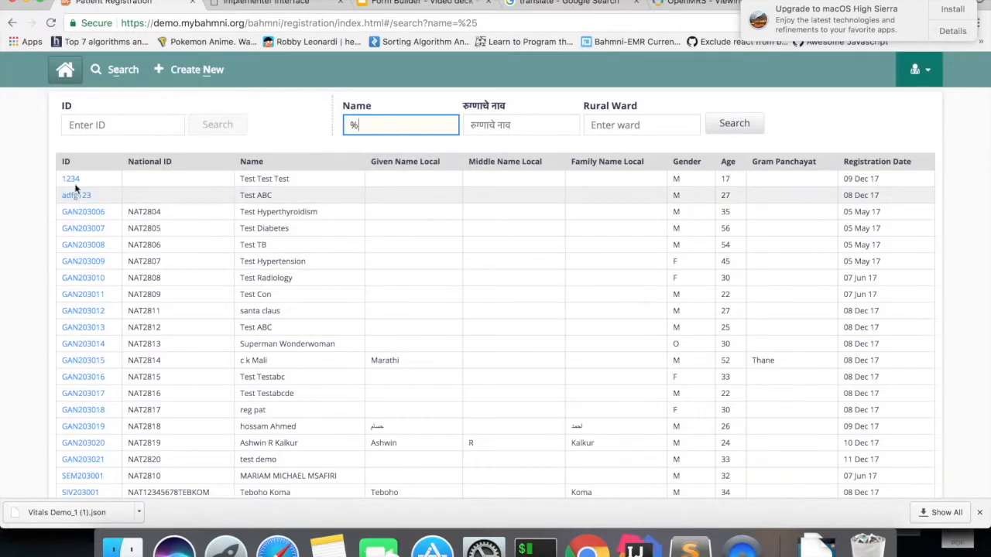
{"action": "left_click", "coordinate": [76, 194]}
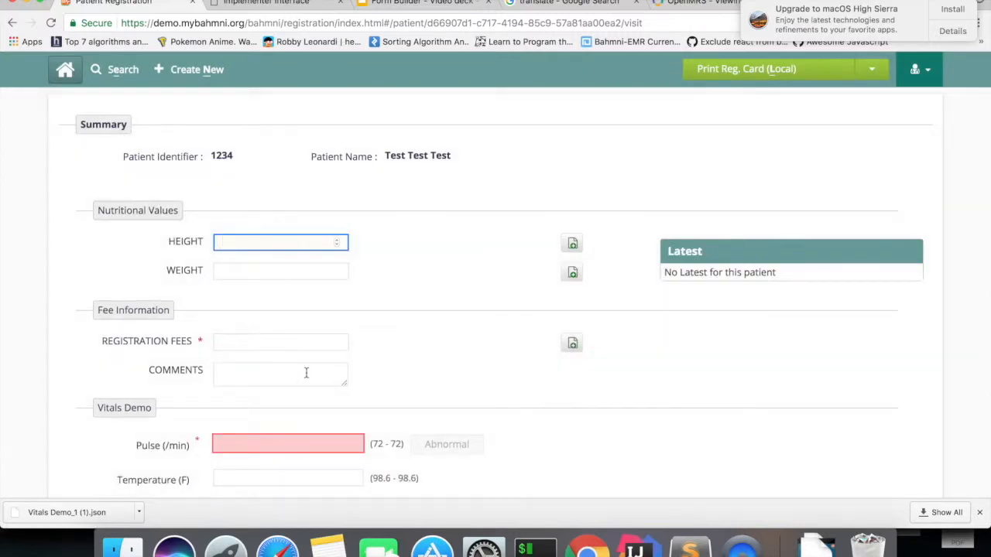
{"action": "scroll", "scroll_direction": "down", "scroll_amount": 3}
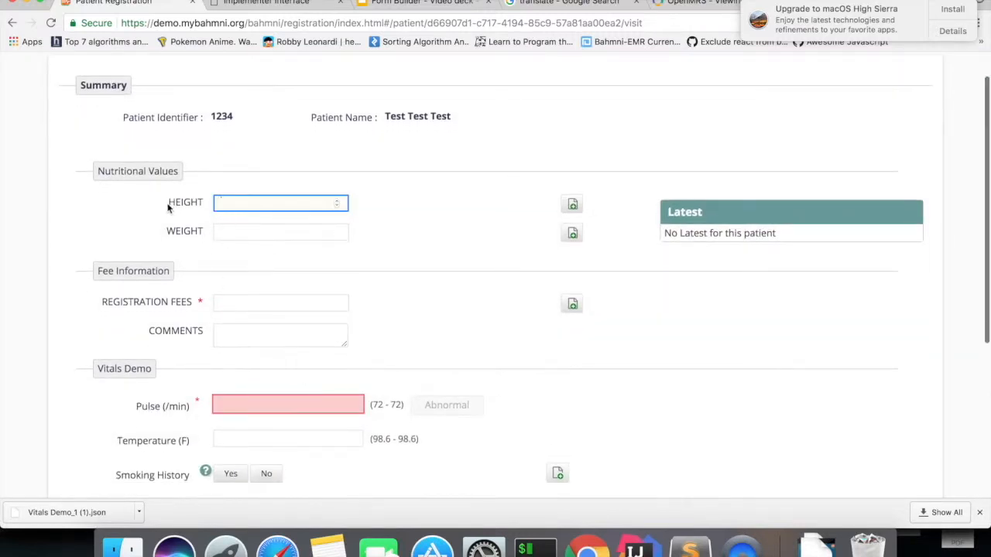
{"action": "scroll", "scroll_direction": "down", "scroll_amount": 3}
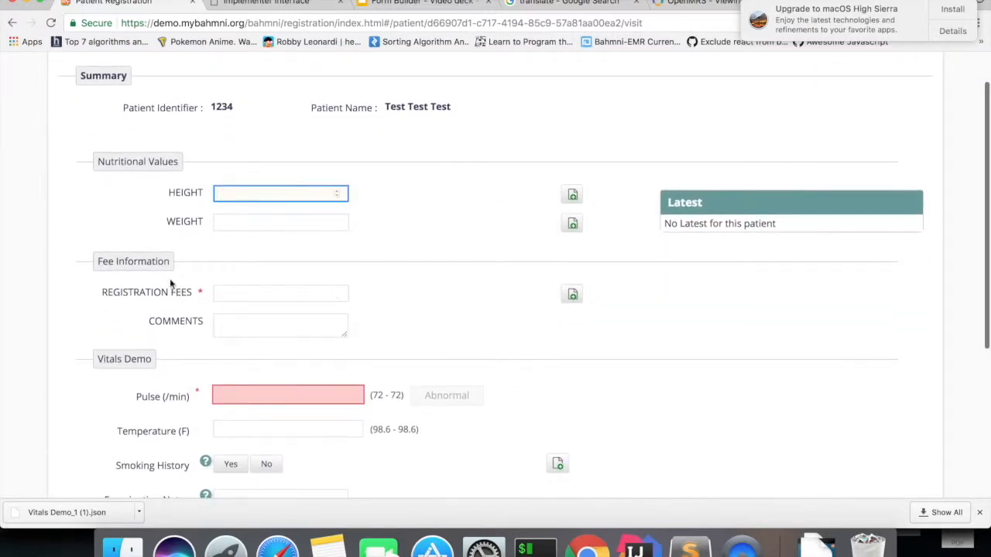
{"action": "scroll", "scroll_direction": "down", "scroll_amount": 3}
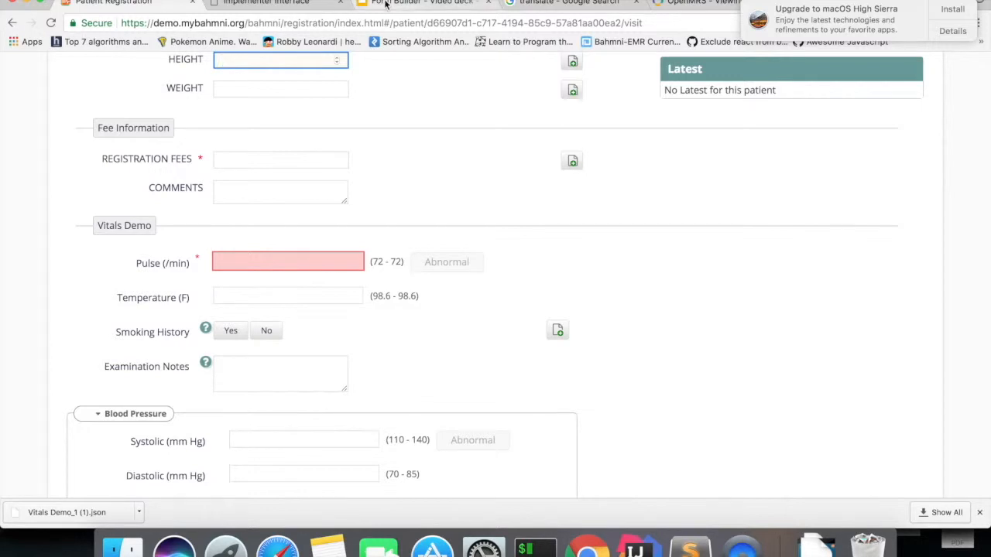
View slide 4 on the registration extension.json Vitals config, then return to the visit page
{"action": "left_click", "coordinate": [426, 2]}
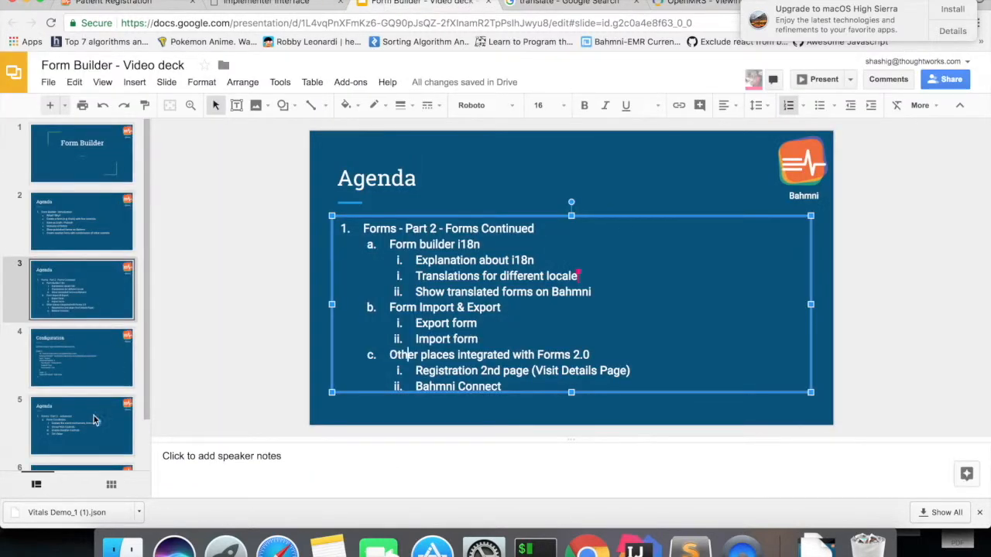
{"action": "left_click", "coordinate": [81, 357]}
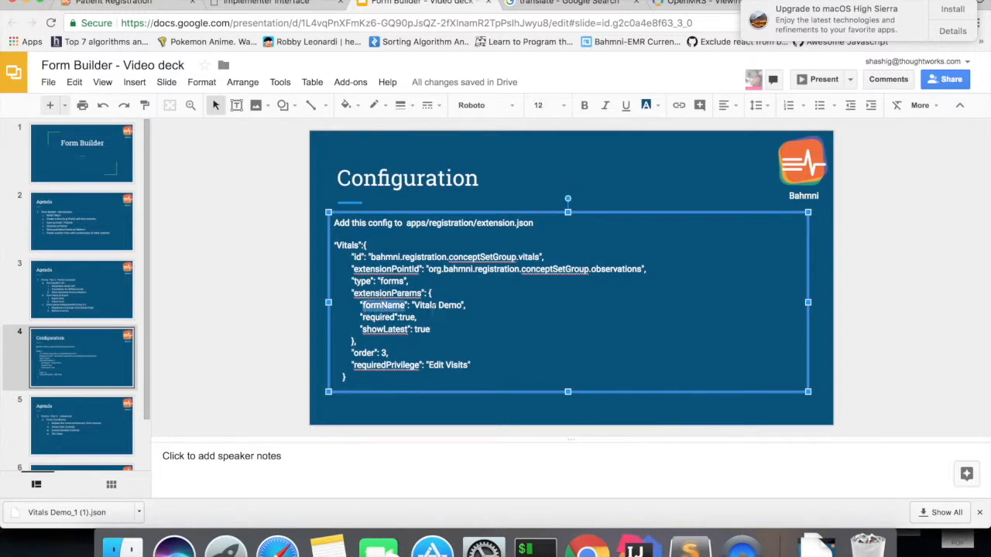
{"action": "left_click", "coordinate": [112, 3]}
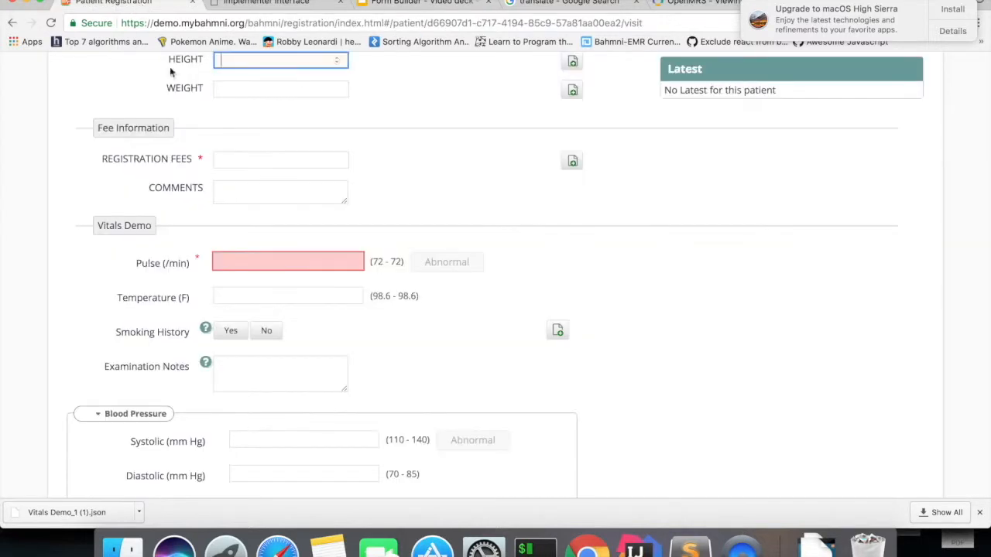
Reveal Vitals Demo's Posture field, then return to the Form Builder - Video deck's Configuration slide
{"action": "scroll", "scroll_direction": "down", "scroll_amount": 3}
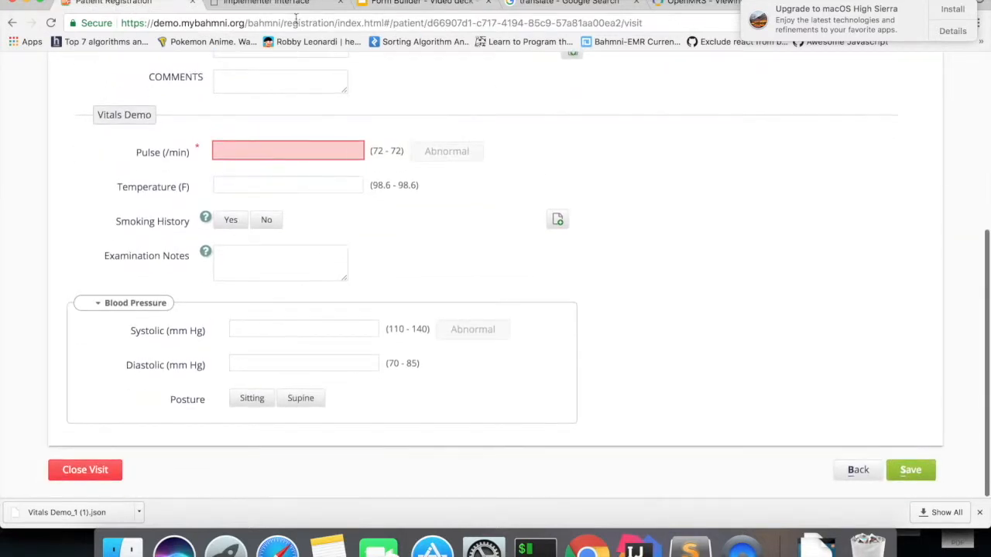
{"action": "mouse_move", "coordinate": [267, 3]}
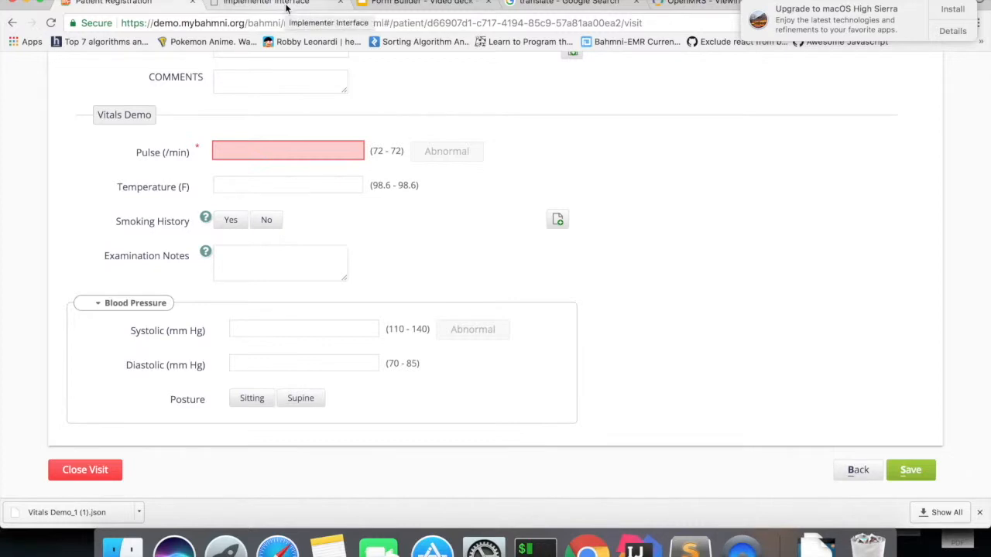
{"action": "left_click", "coordinate": [418, 3]}
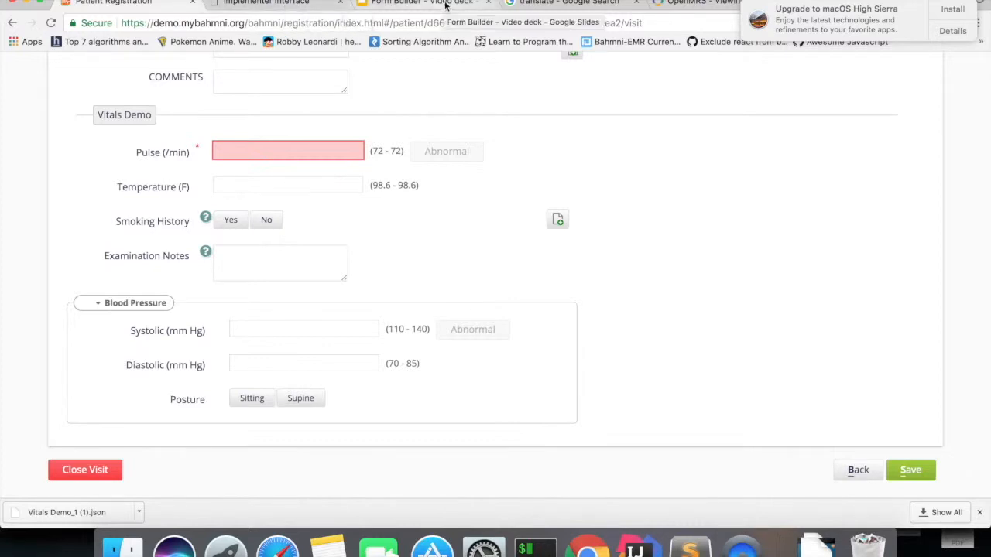
{"action": "left_click", "coordinate": [422, 2]}
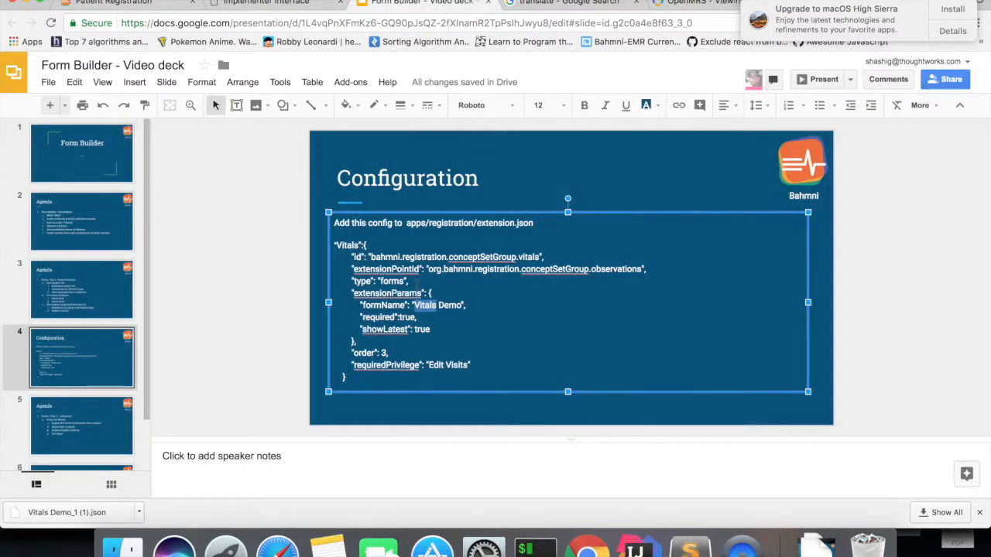